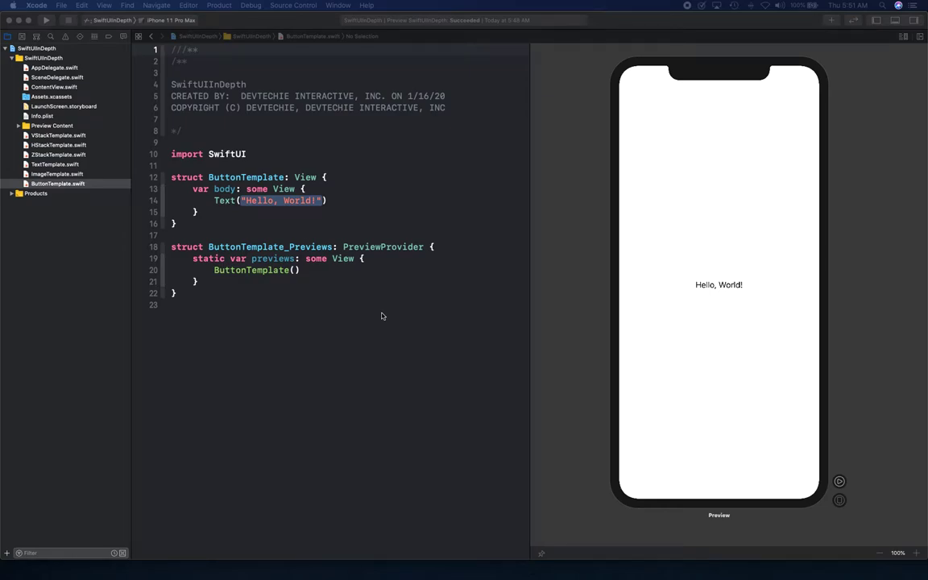
pyautogui.moveTo(373, 290)
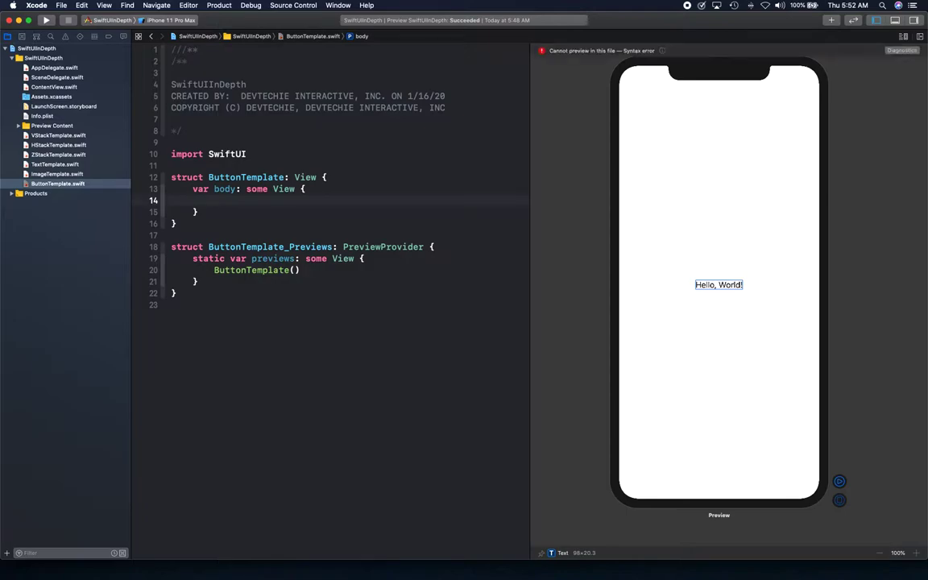
# Swap the Hello, World! Text for a VStack and begin typing Button inside it
pyautogui.write('VStack {')
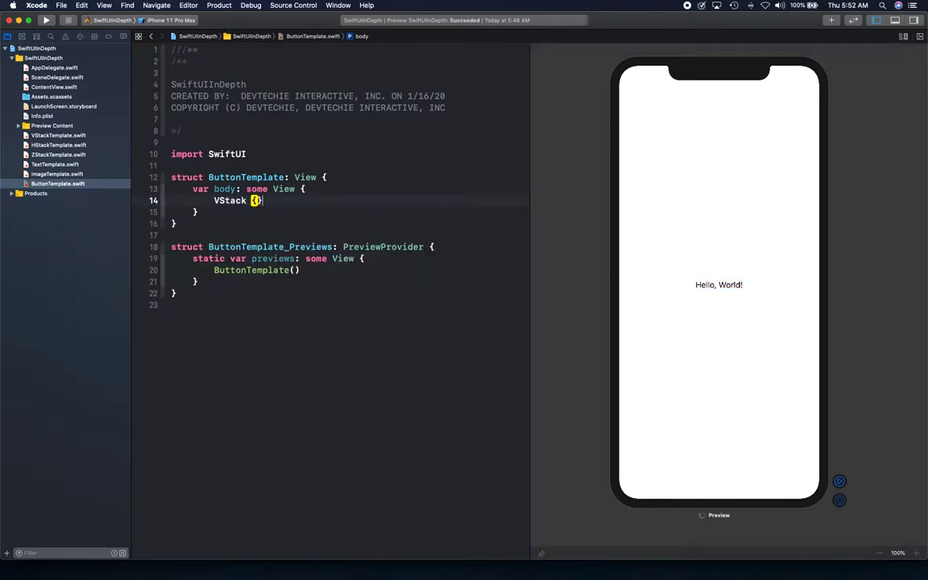
pyautogui.press('Return')
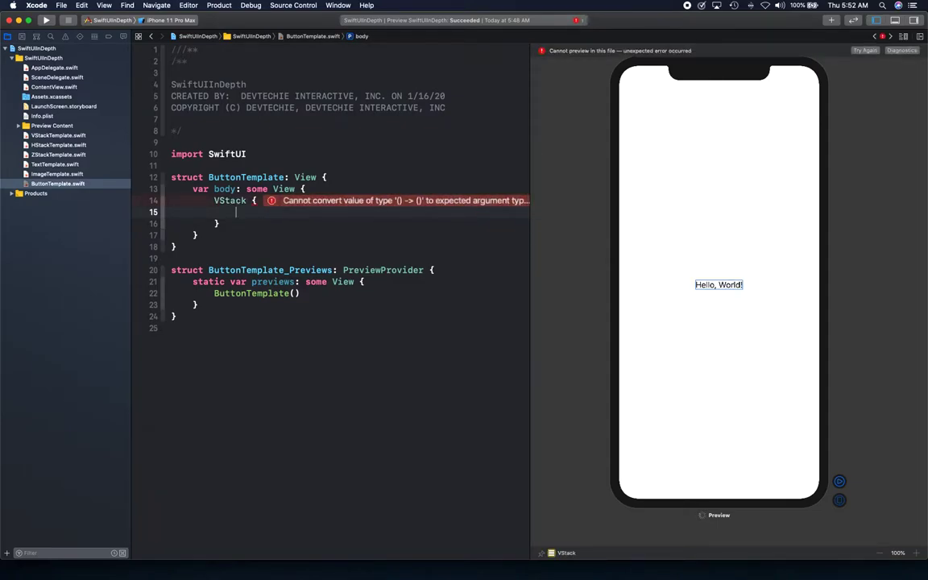
pyautogui.write('Button')
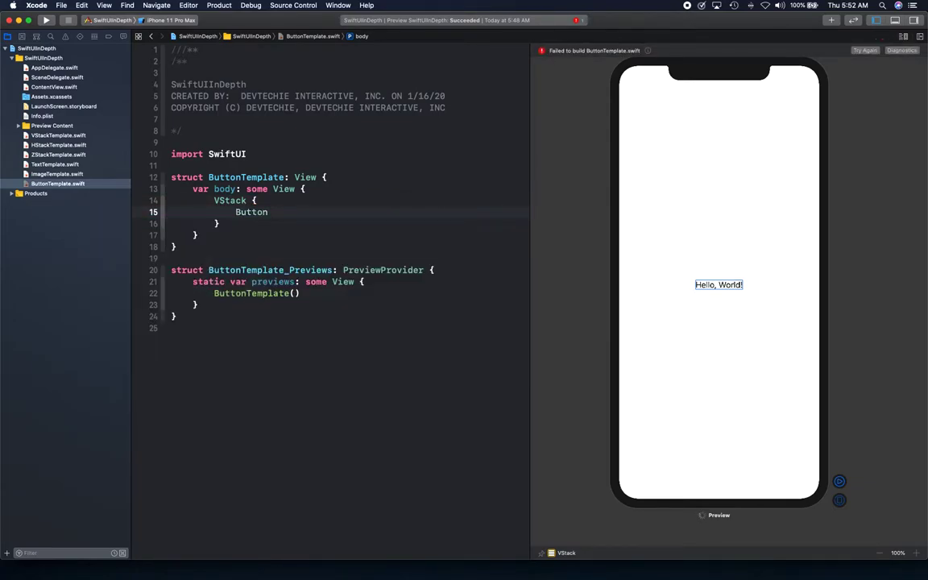
# Start the Button(action:label:) initializer with an empty action and empty label block
pyautogui.write('(')
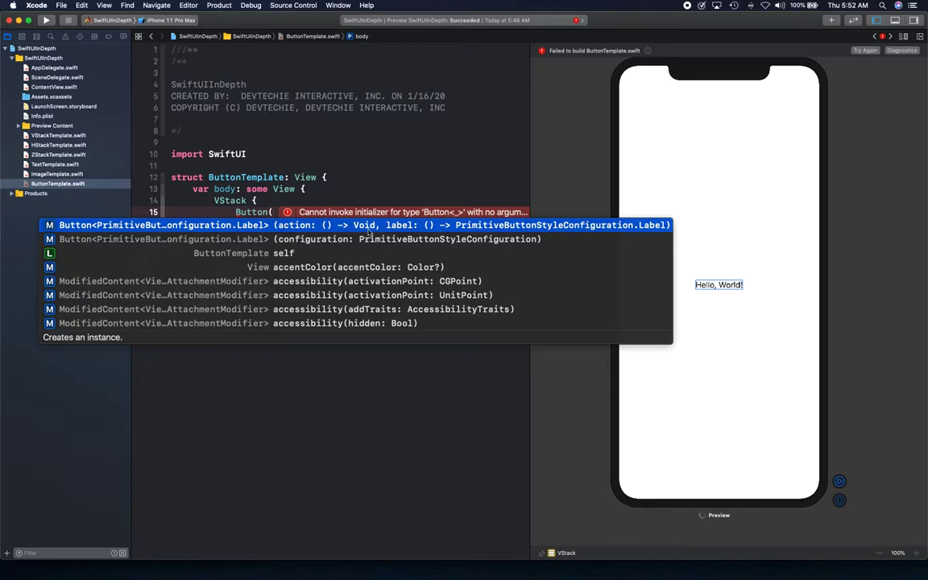
pyautogui.moveTo(308, 234)
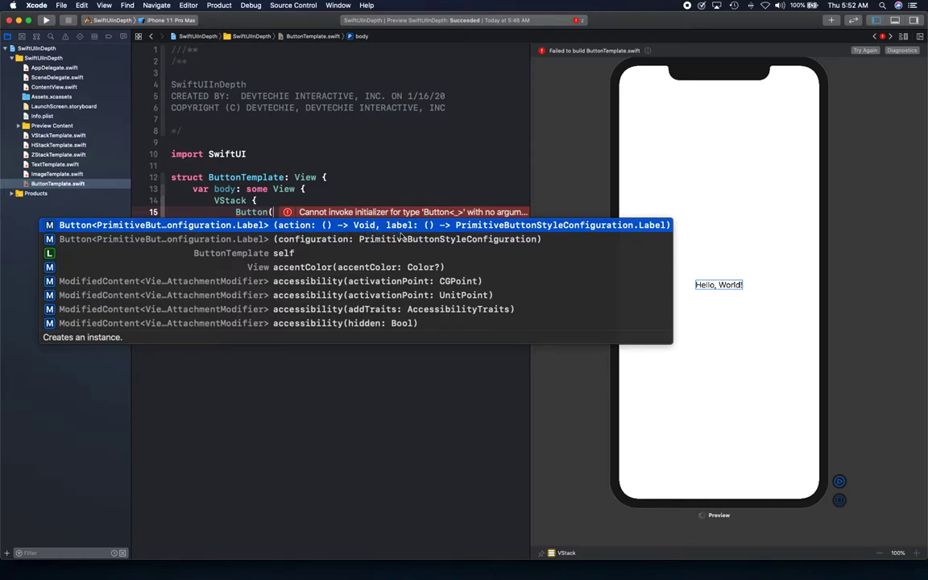
pyautogui.moveTo(299, 232)
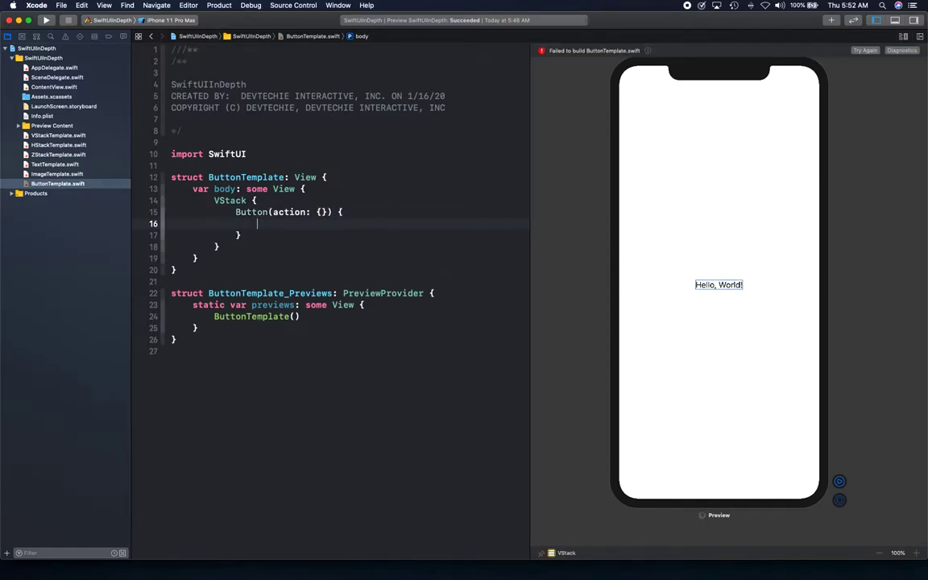
# Add a Text("Button here") label in subheadline font
pyautogui.write('Text("')
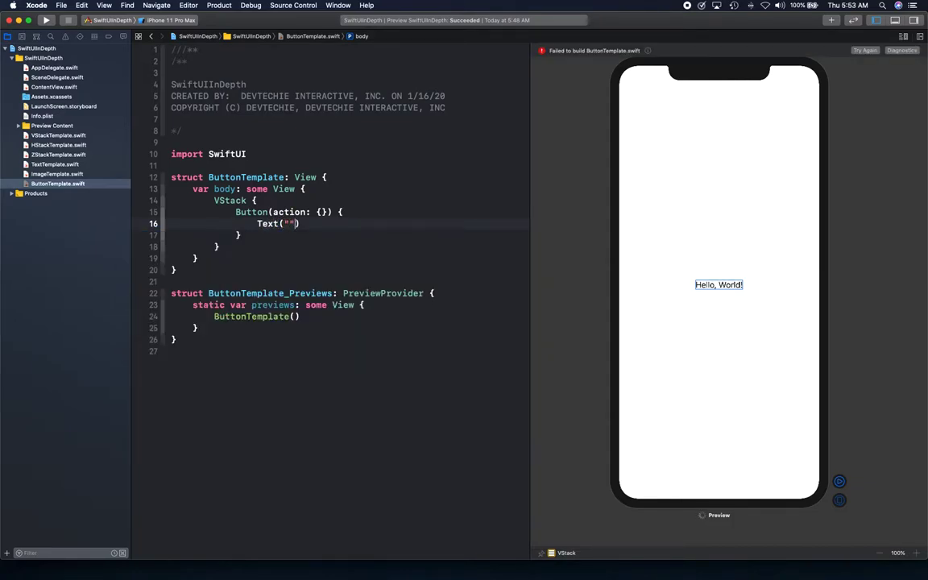
pyautogui.write('Button here')
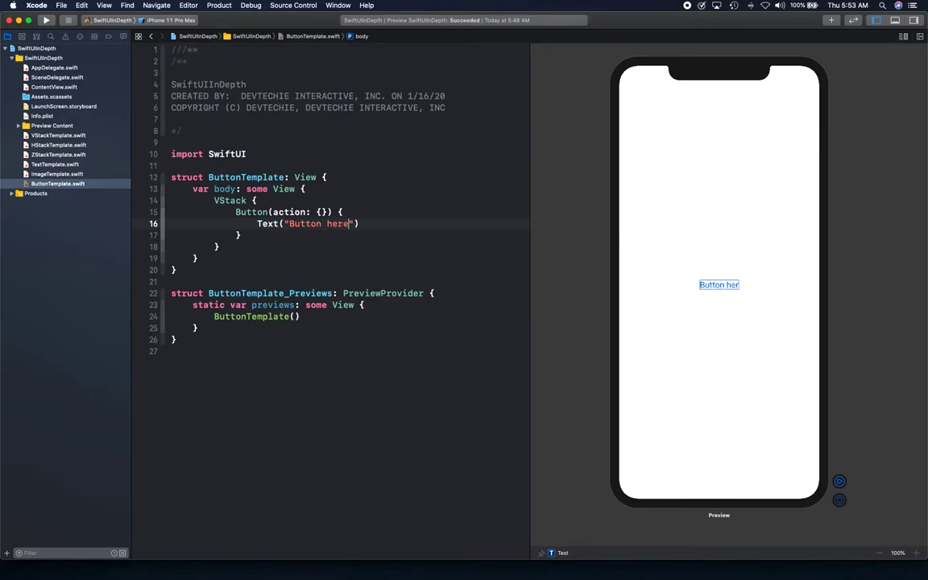
pyautogui.write('.')
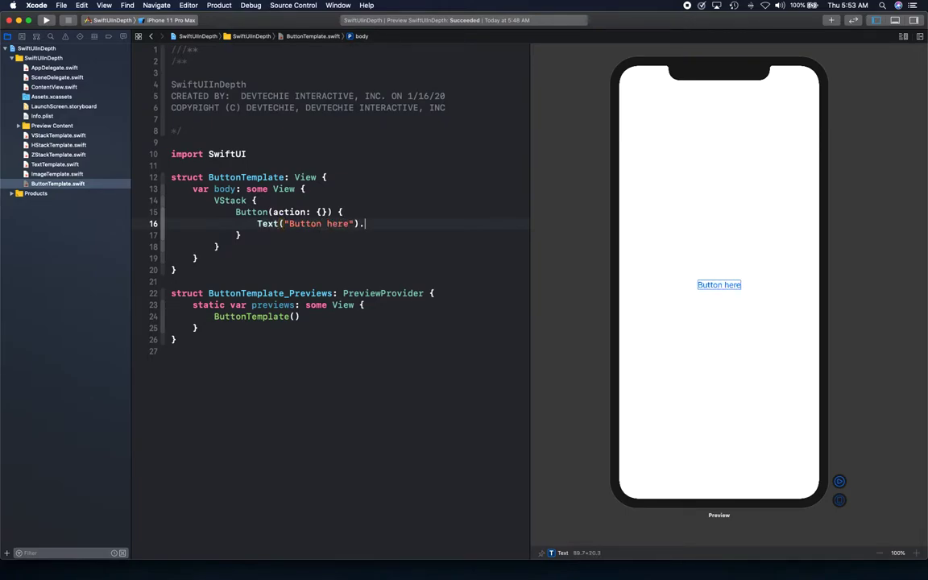
pyautogui.write('font(.subheadline')
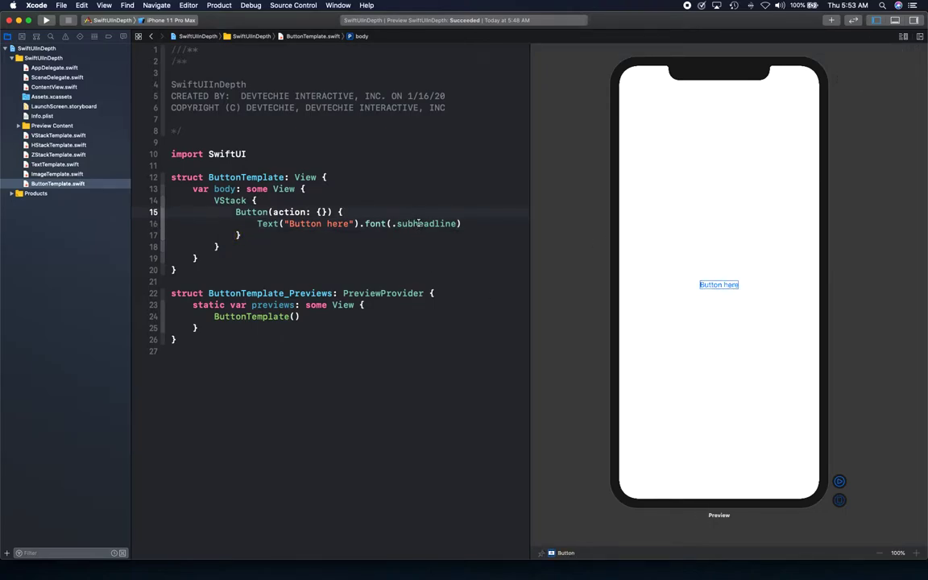
pyautogui.doubleClick(425, 223)
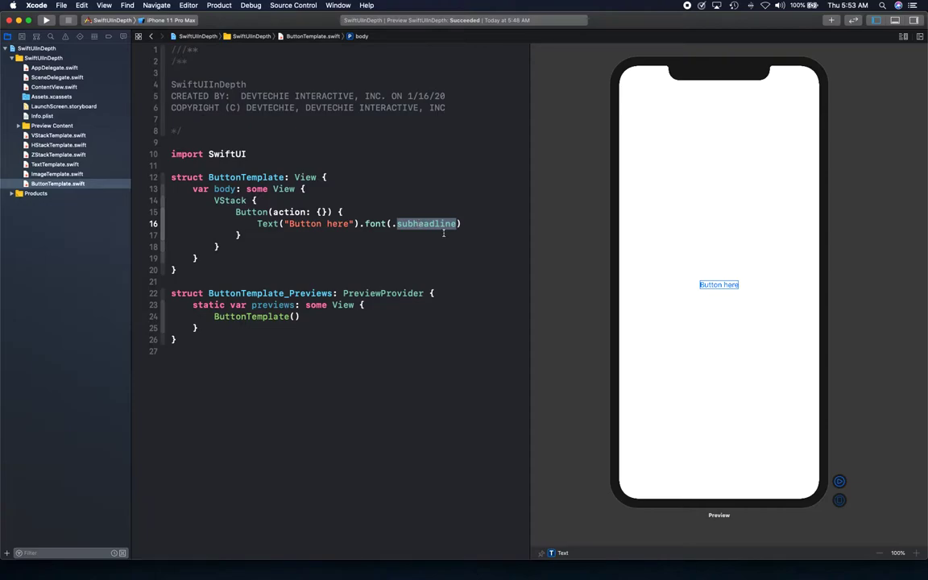
# Add a second label, Text("Click me"), below it
pyautogui.write('Text("')
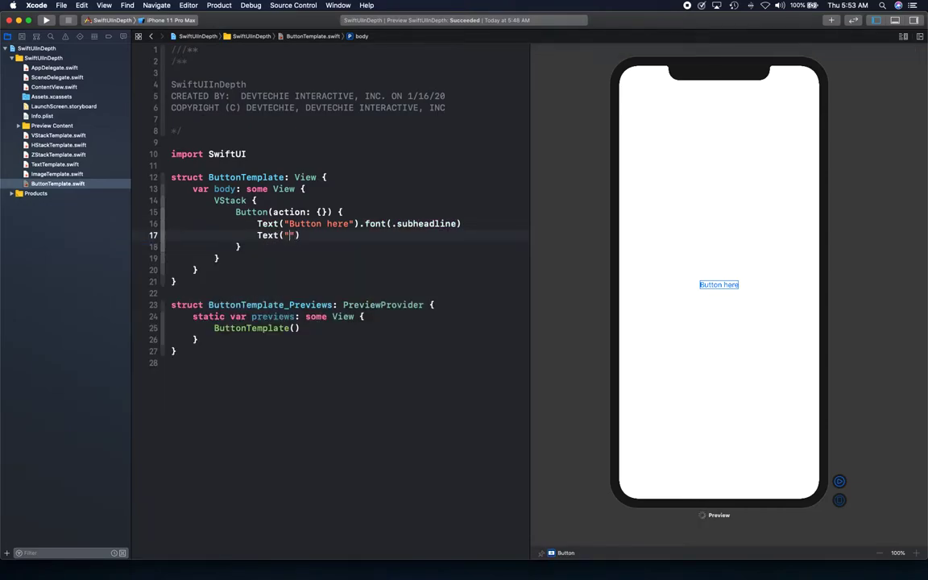
pyautogui.write('Click me')
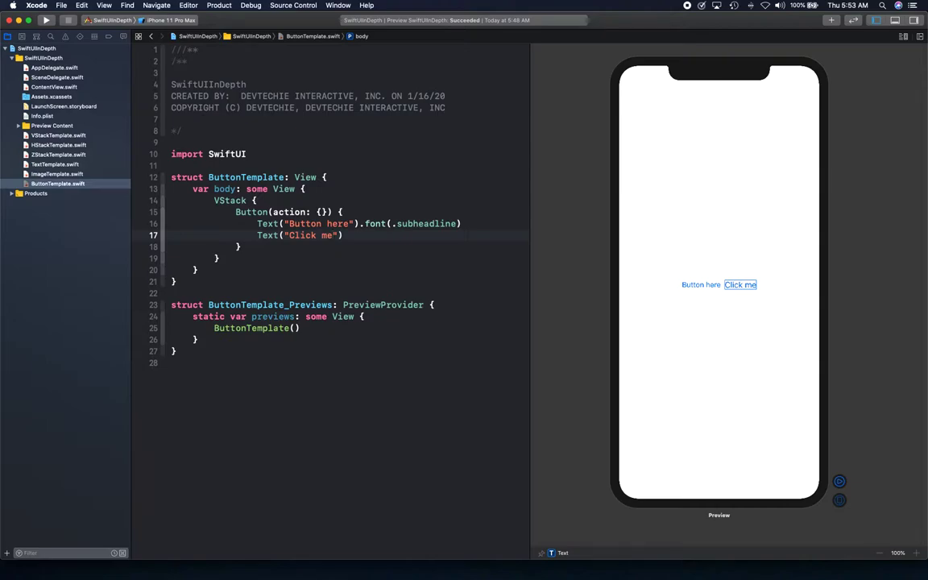
pyautogui.click(332, 235)
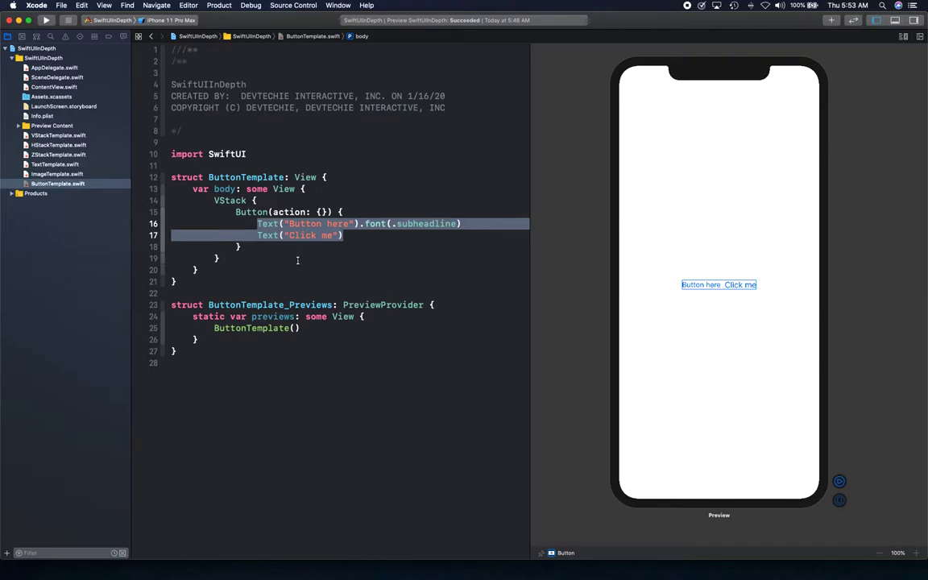
pyautogui.moveTo(314, 258)
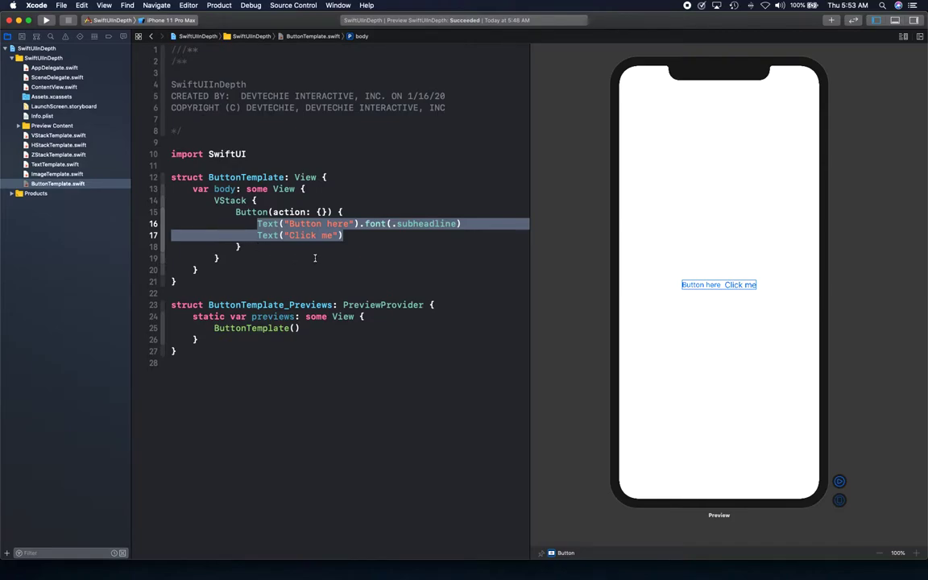
# Give Click me subheadline font and add a nested VStack
pyautogui.write('.font(.subheadline')
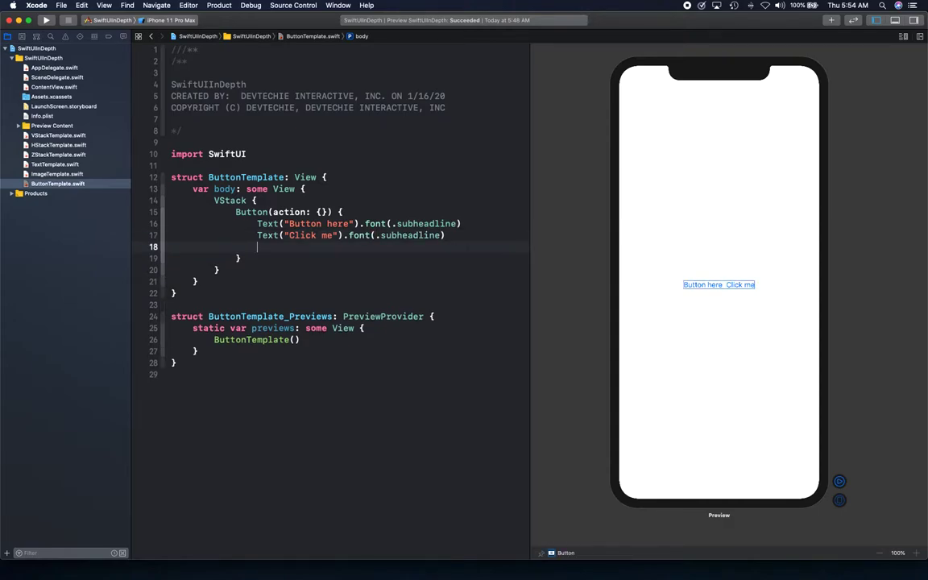
pyautogui.write('V')
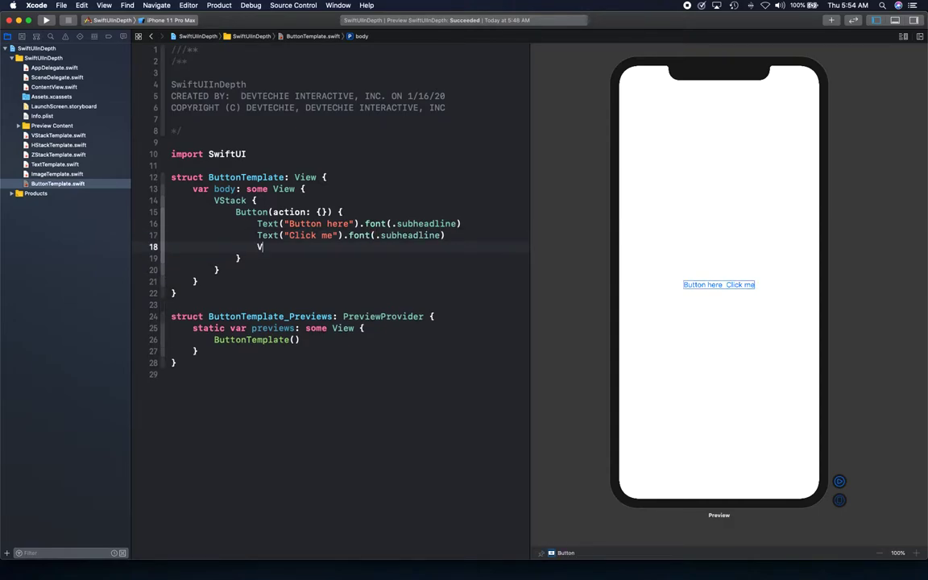
pyautogui.write('Stack {}')
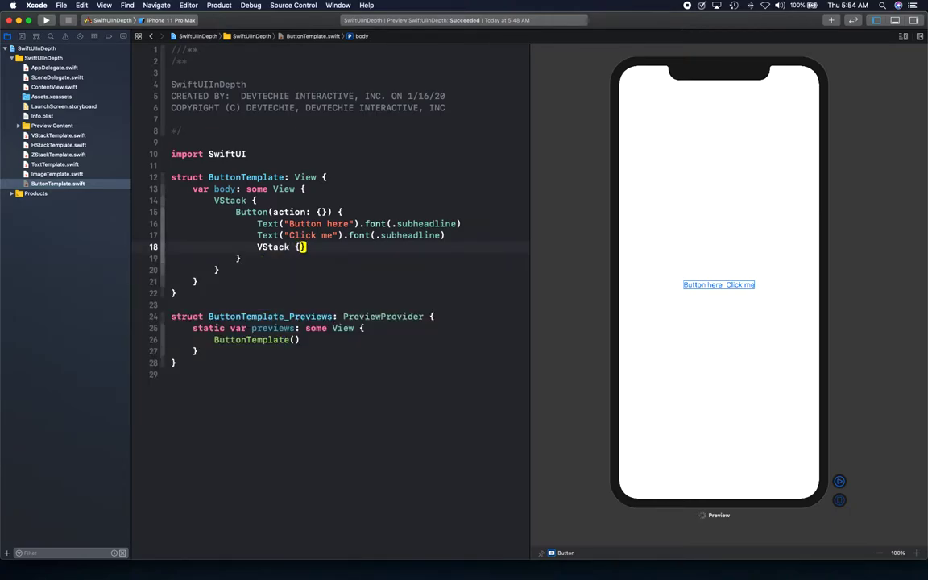
# Fill the nested VStack with "Button 2" in title font and "Click me" in subheadline
pyautogui.write('Text')
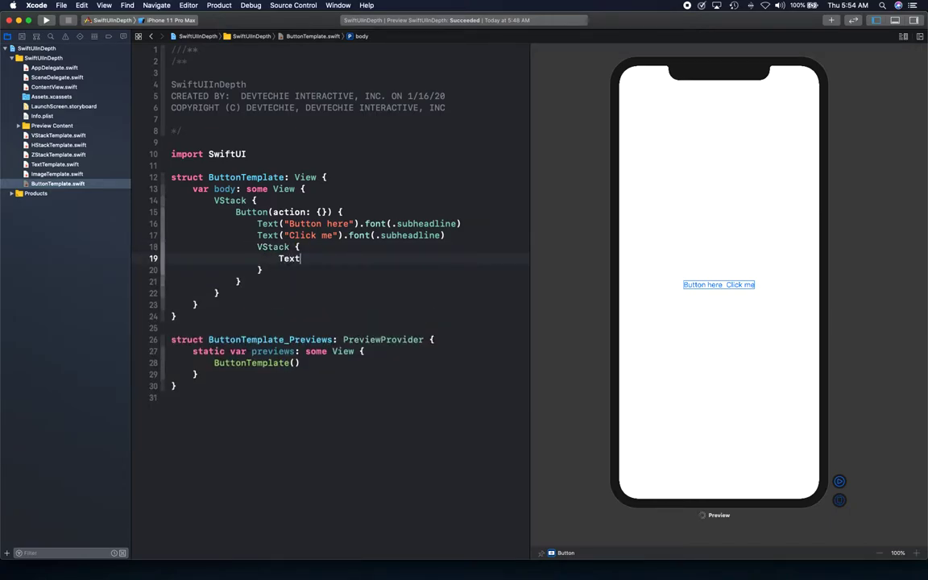
pyautogui.write('()')
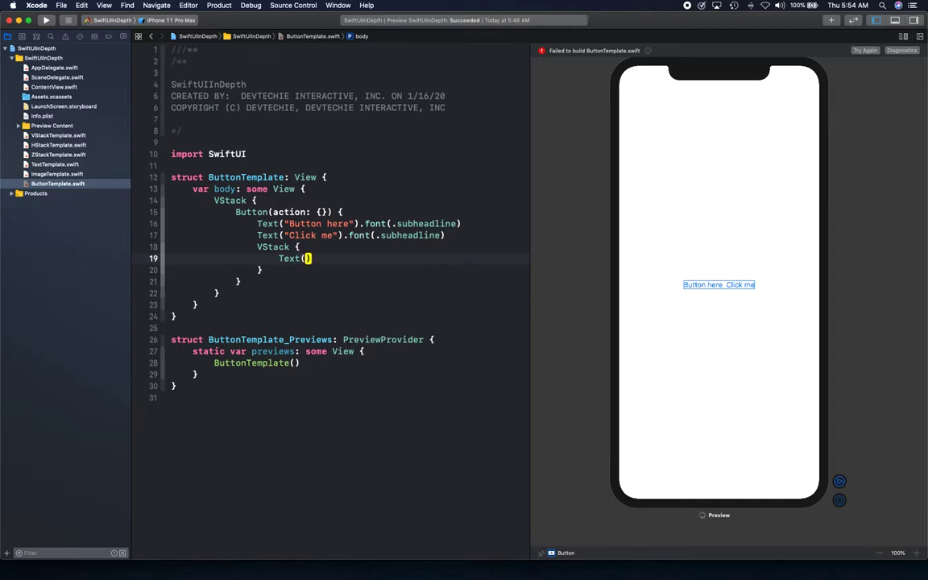
pyautogui.write('B"')
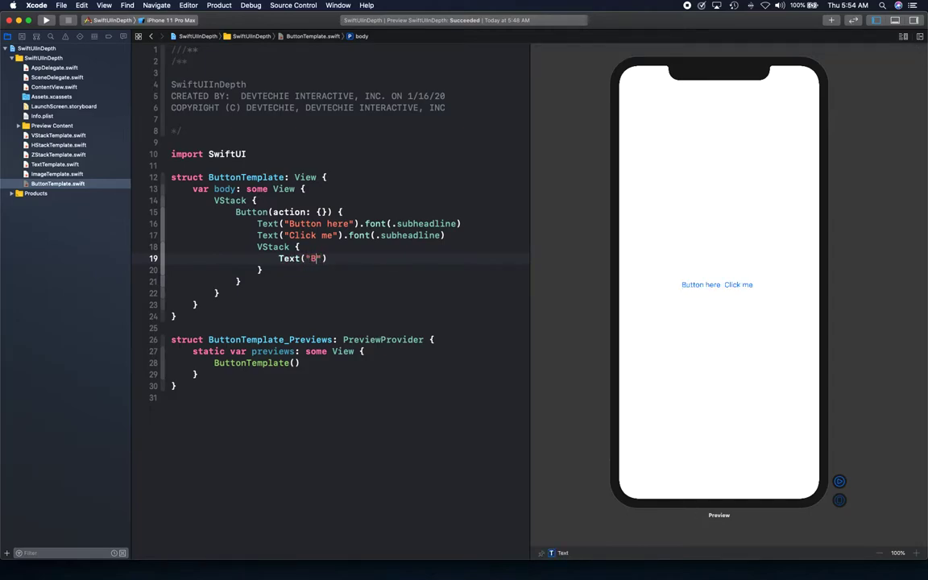
pyautogui.write('utton 2')
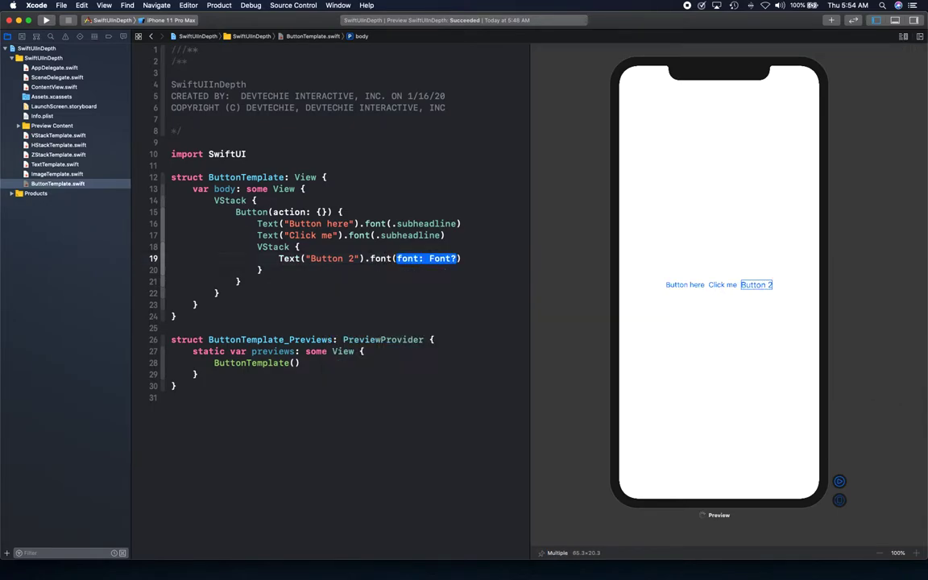
pyautogui.write('title')
pyautogui.write('.')
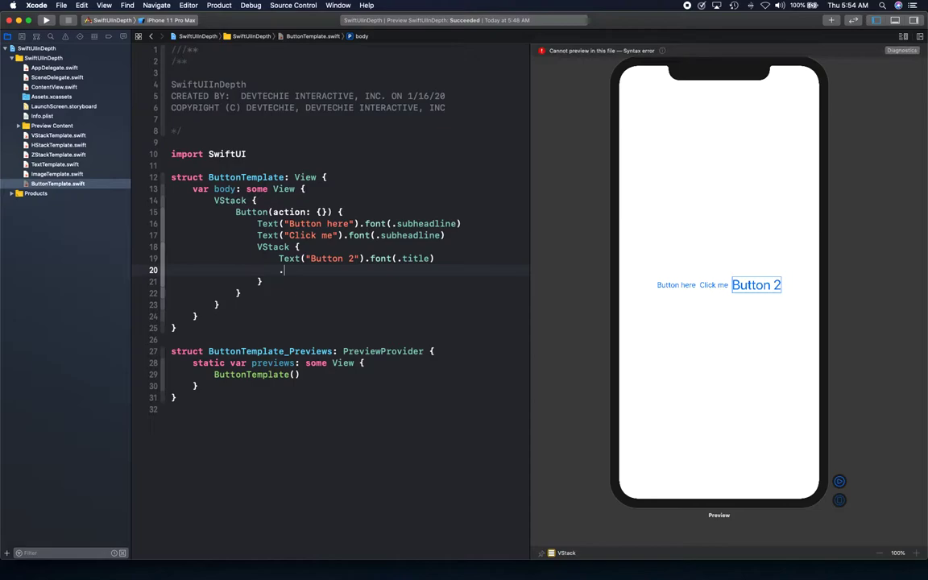
pyautogui.write('Text("Click me')
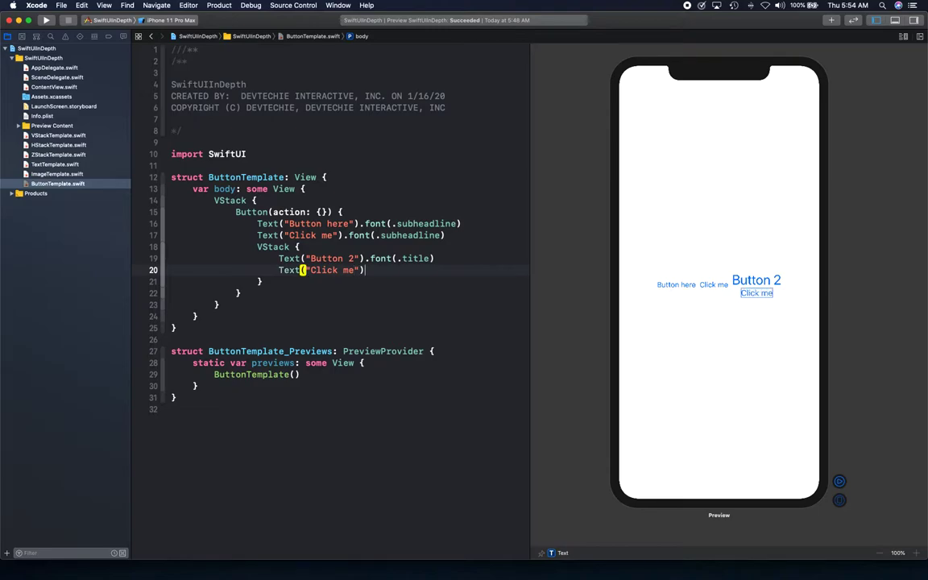
pyautogui.write('.font(.subheadline')
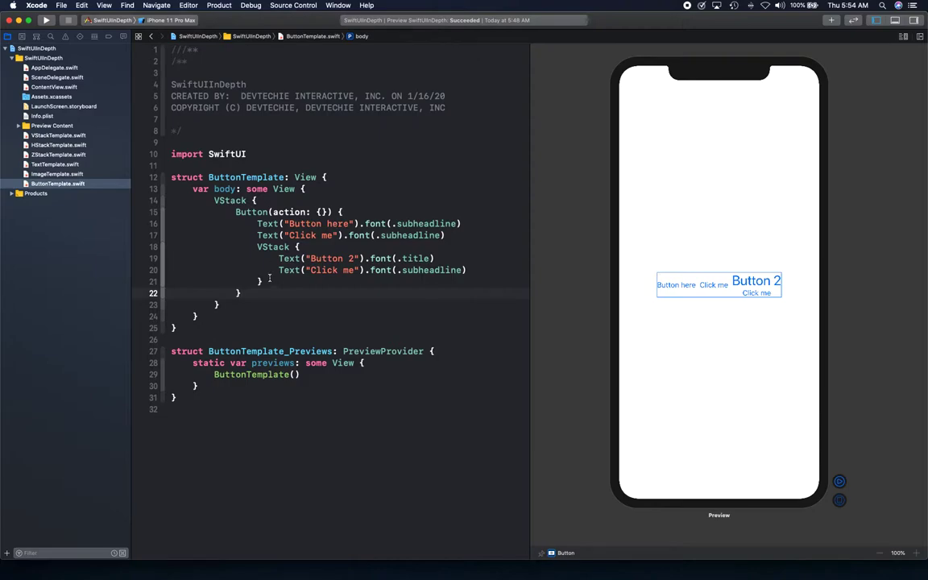
# Replace the empty action closure with print("button tapped")
pyautogui.moveTo(235, 212); pyautogui.dragTo(262, 292)
pyautogui.write('print("')
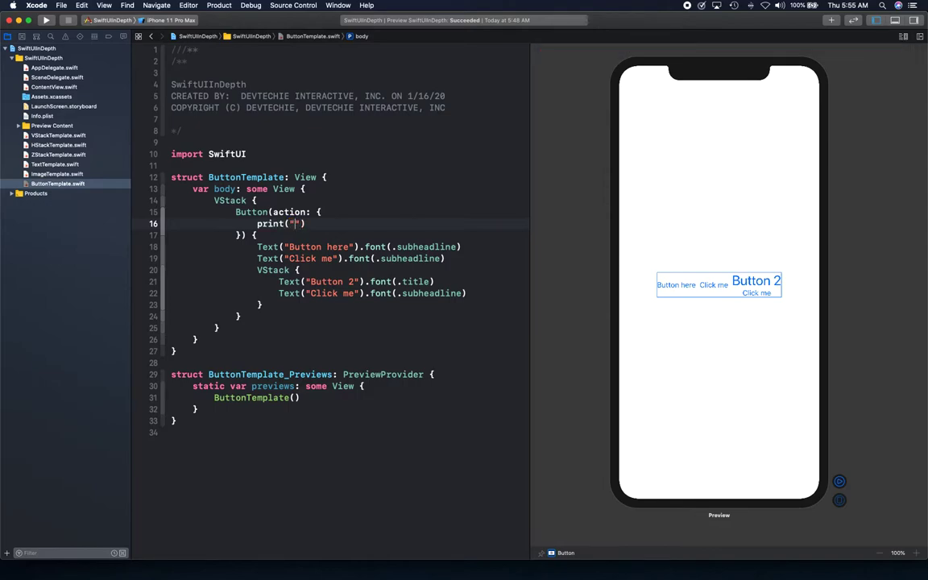
pyautogui.write('button tap')
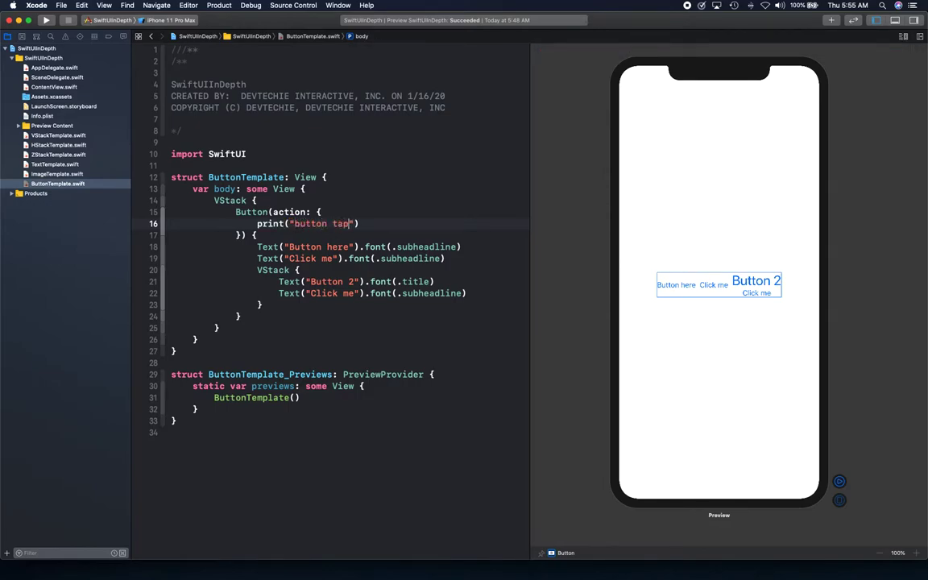
pyautogui.write('ped')
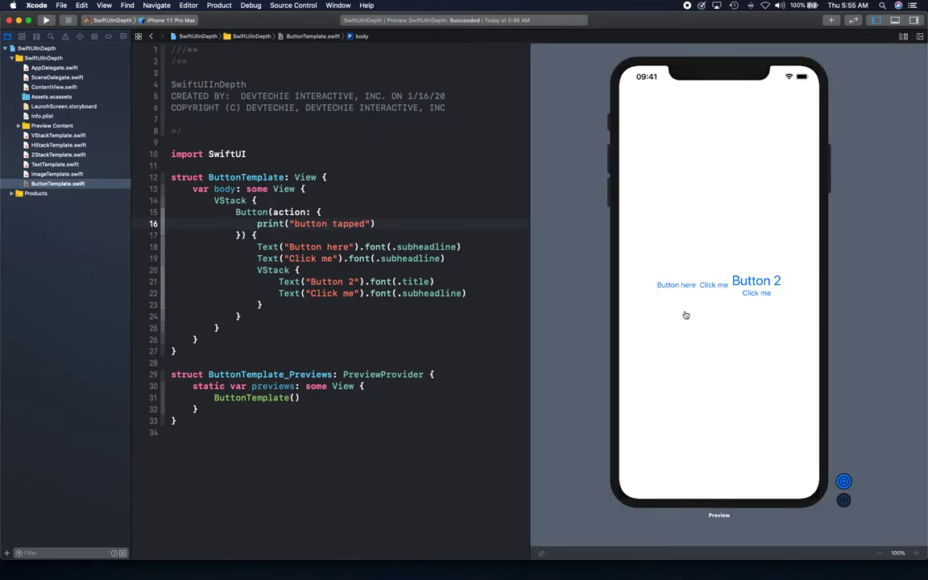
pyautogui.moveTo(735, 289)
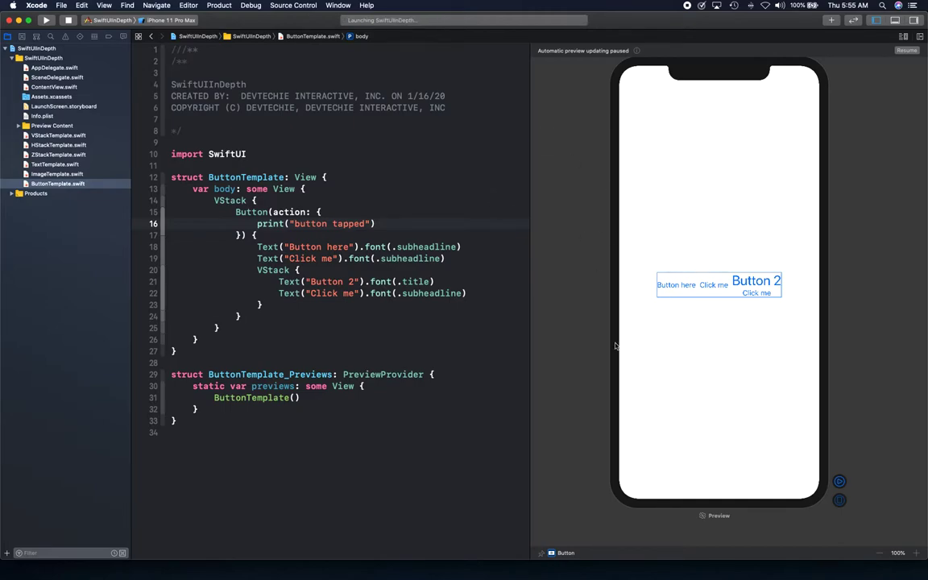
pyautogui.moveTo(744, 328)
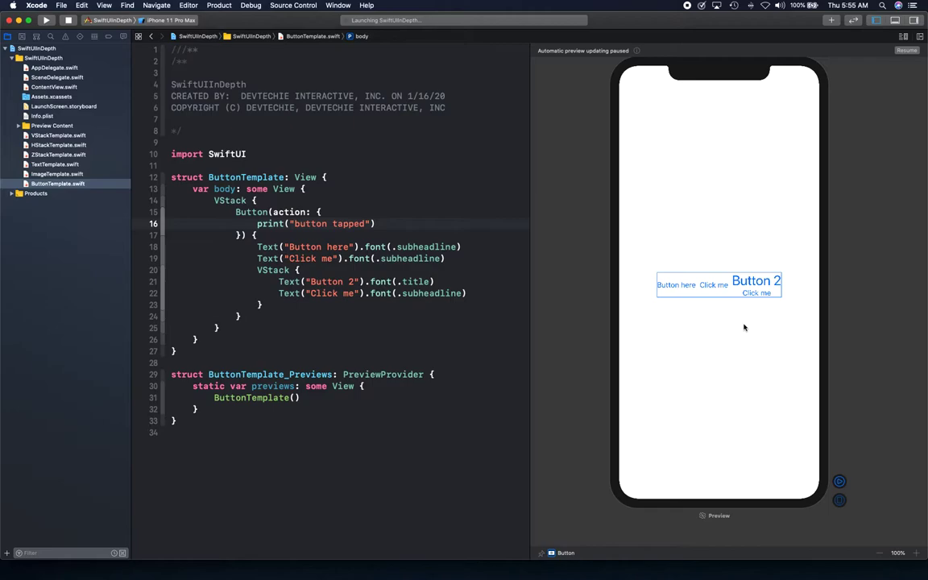
pyautogui.moveTo(760, 172)
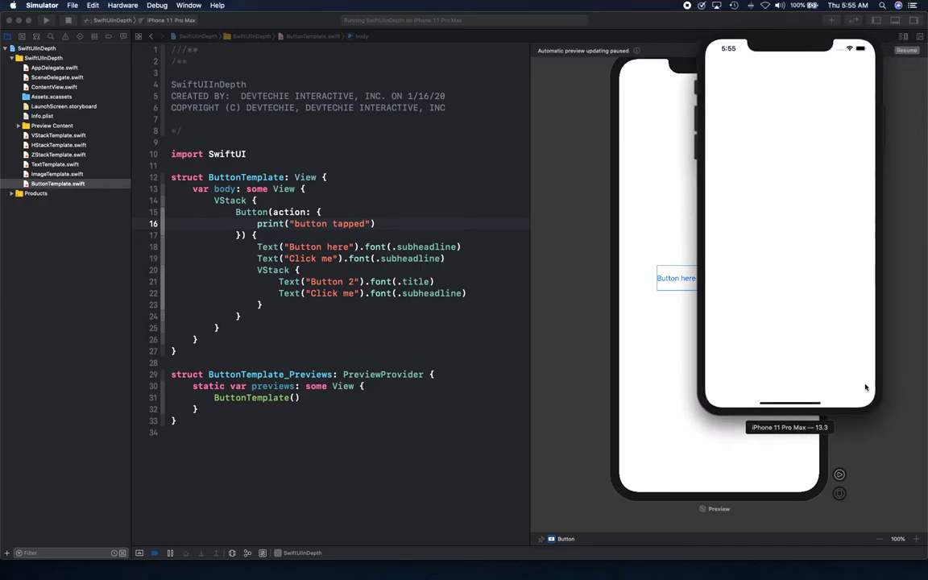
pyautogui.moveTo(713, 279)
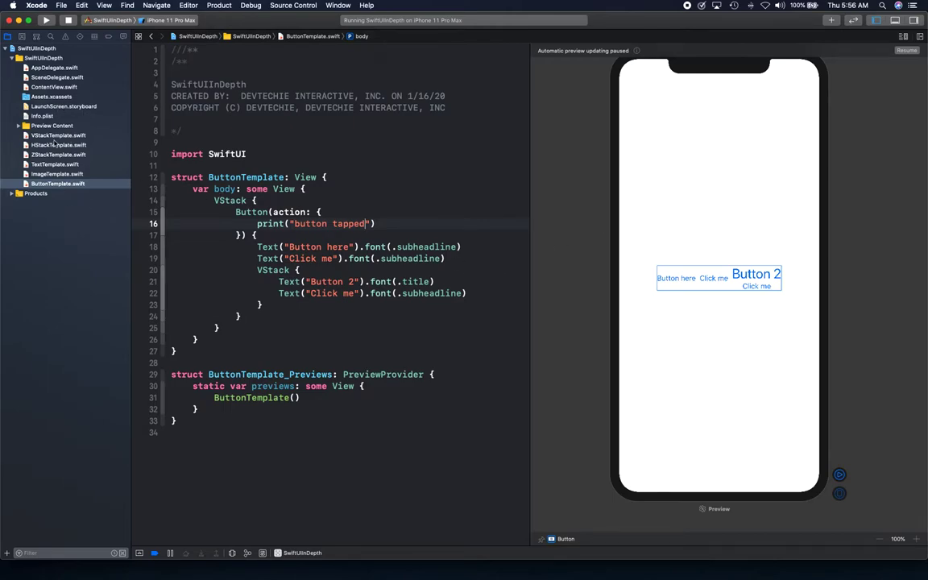
# In SceneDelegate.swift, comment out ContentView() and set contentView to ButtonTemplate()
pyautogui.click(54, 86)
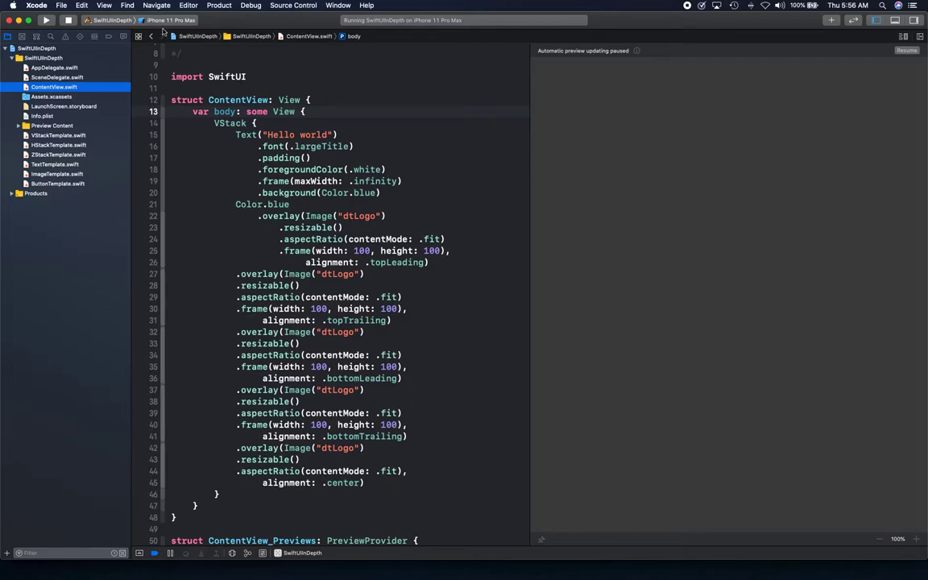
pyautogui.click(58, 77)
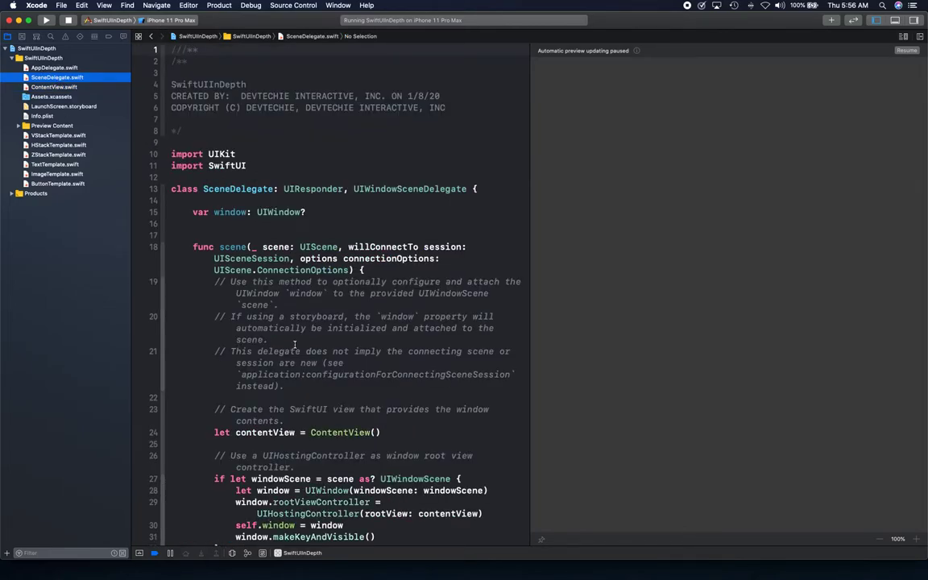
pyautogui.scroll(-3)
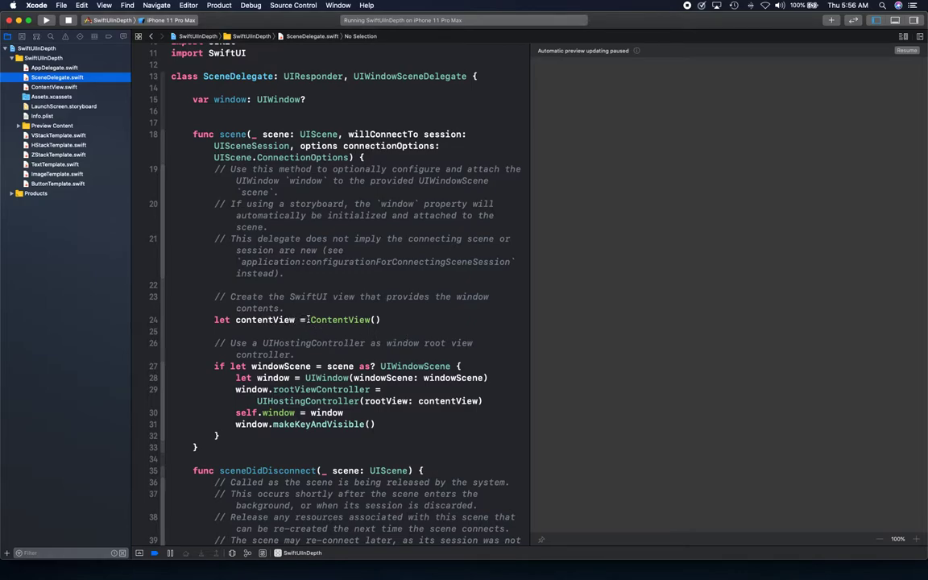
pyautogui.click(308, 319)
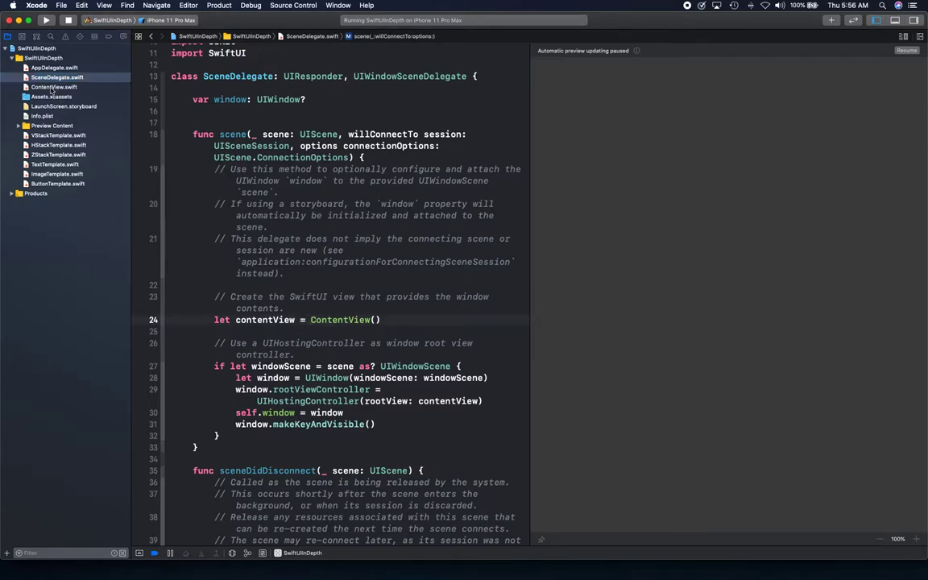
pyautogui.click(310, 320)
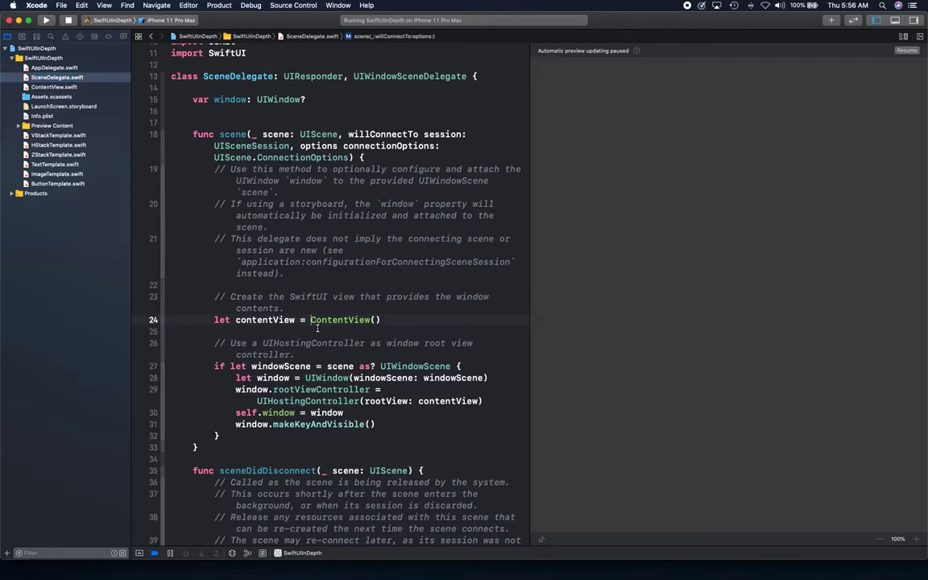
pyautogui.write('//')
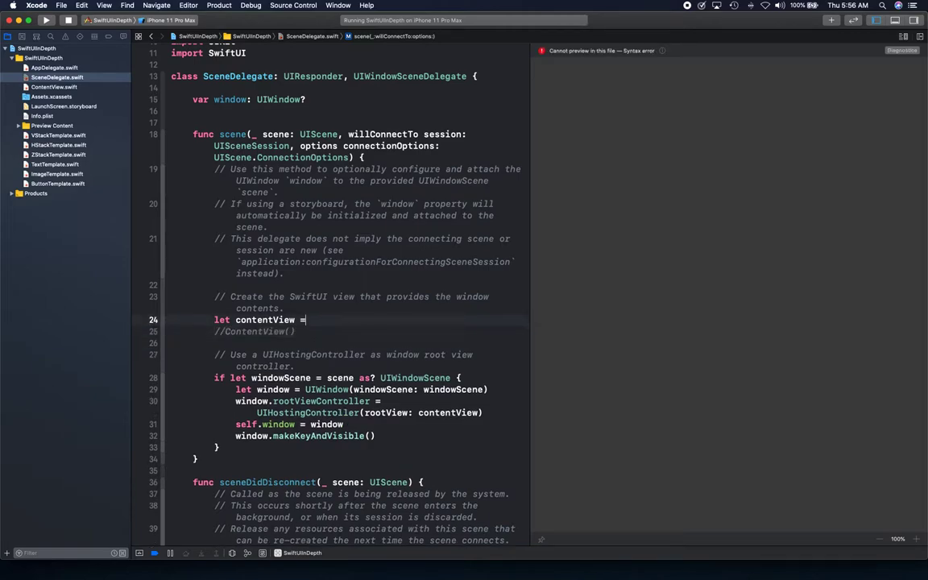
pyautogui.write('bu')
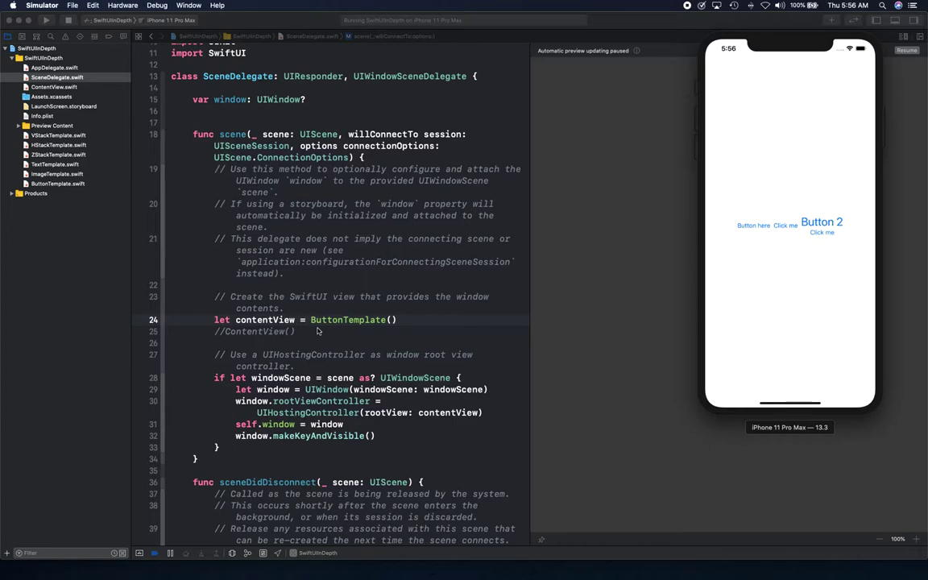
# Tap the button twice in the running app to log 'button tapped', then stop it
pyautogui.click(821, 231)
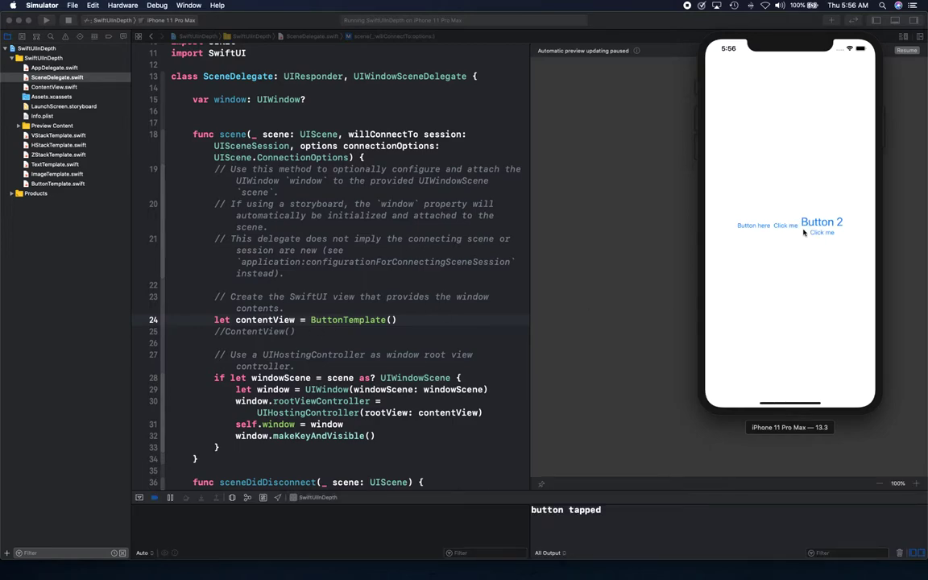
pyautogui.click(822, 232)
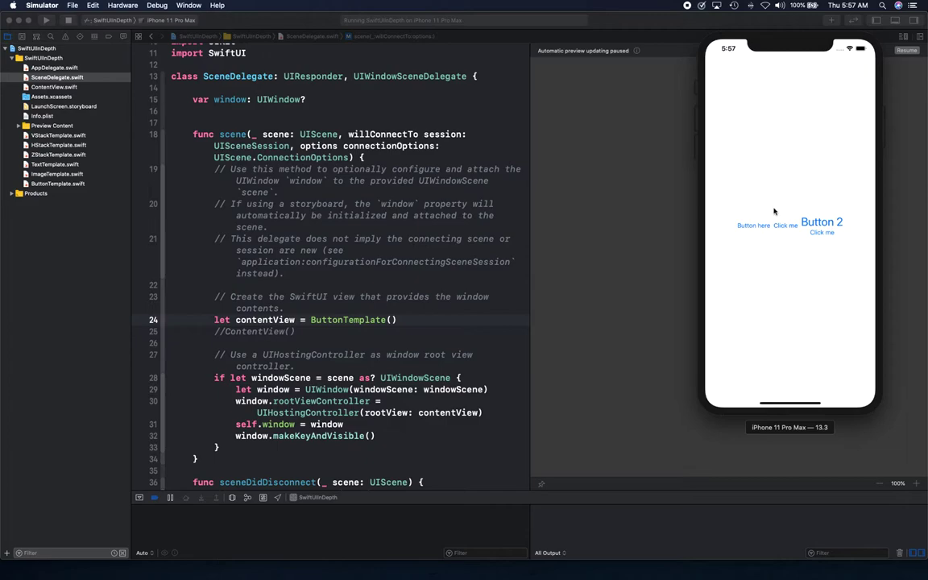
pyautogui.click(785, 224)
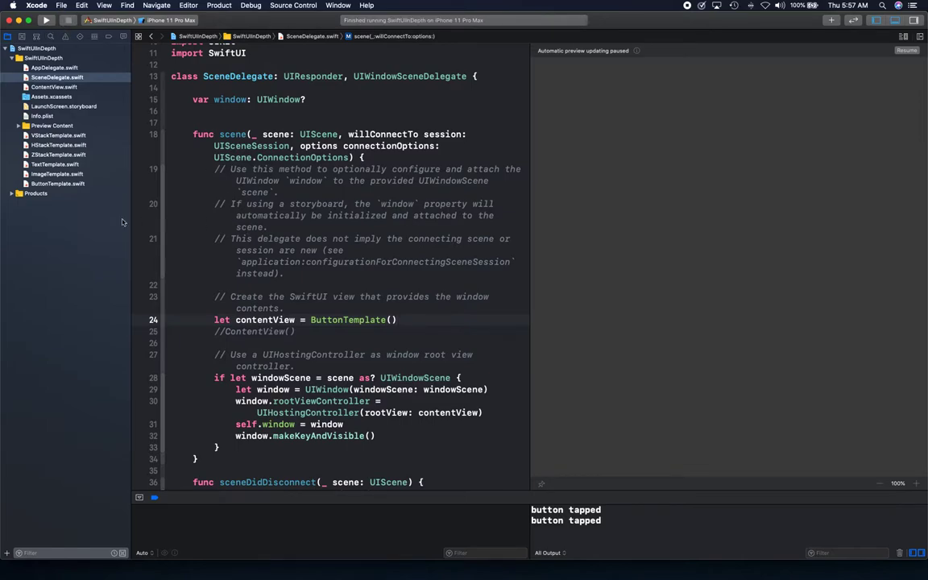
# Add .padding() after the first Button's closing brace in ButtonTemplate.swift
pyautogui.click(57, 184)
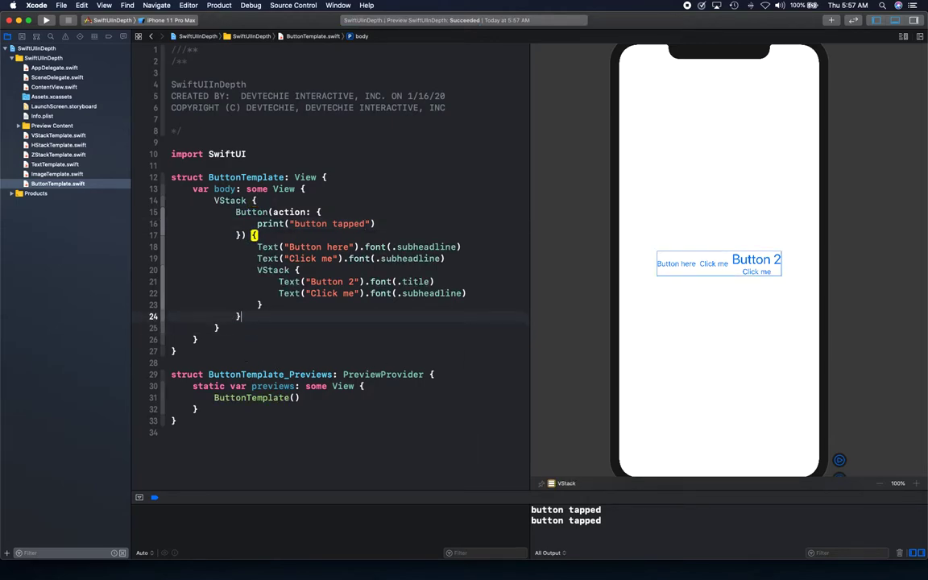
pyautogui.write('.padding(')
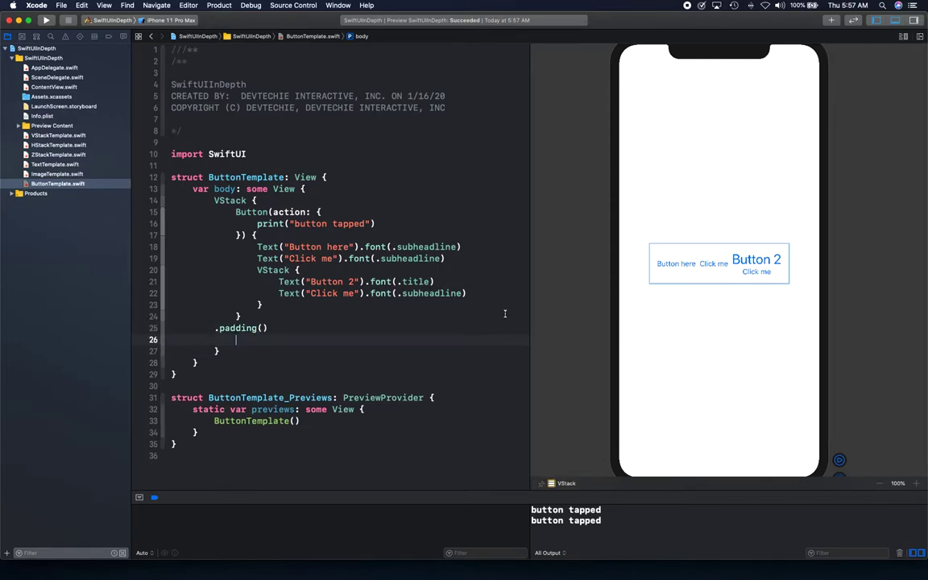
pyautogui.moveTo(824, 315)
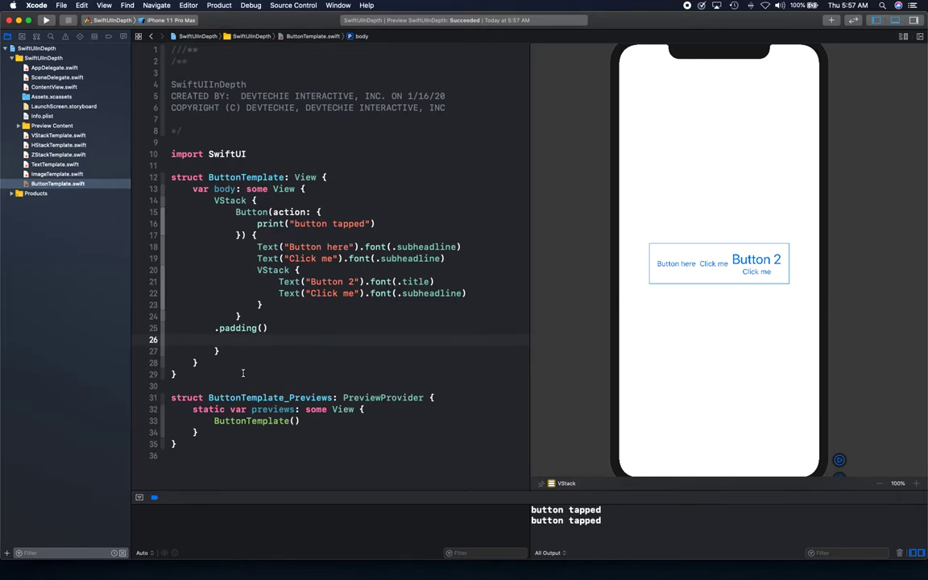
# Add Text("More buttons") in white title font below the first button
pyautogui.write('Text(')
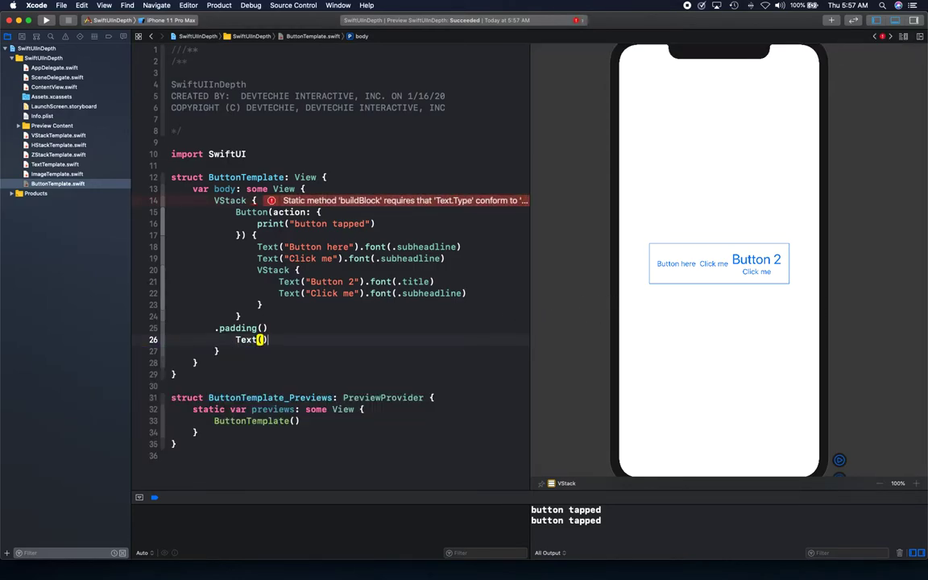
pyautogui.write('"')
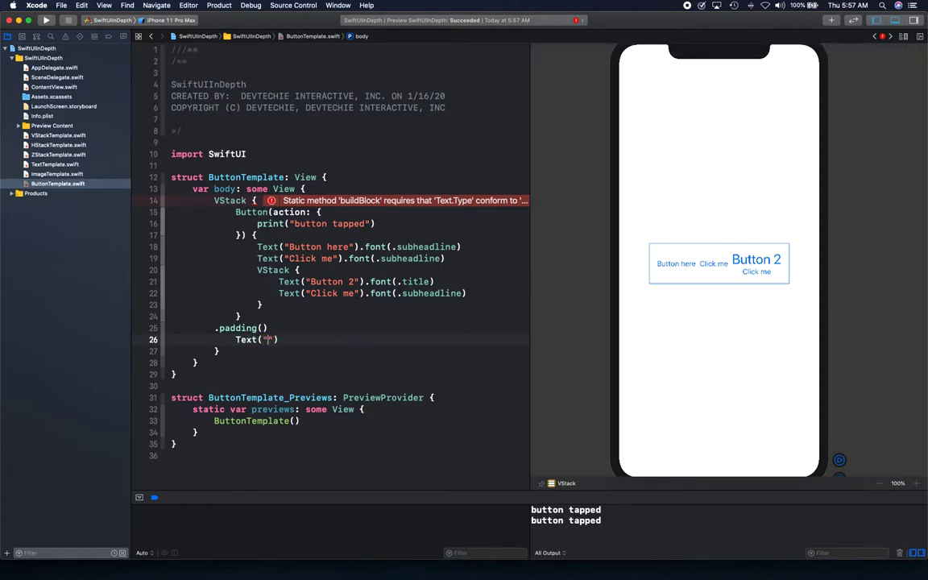
pyautogui.write('More buttons')
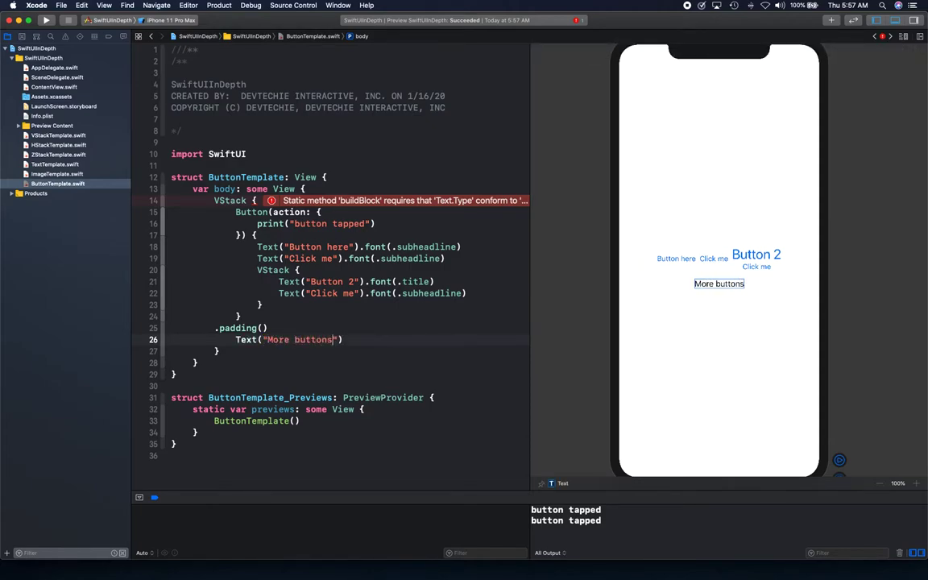
pyautogui.write('.font(.title')
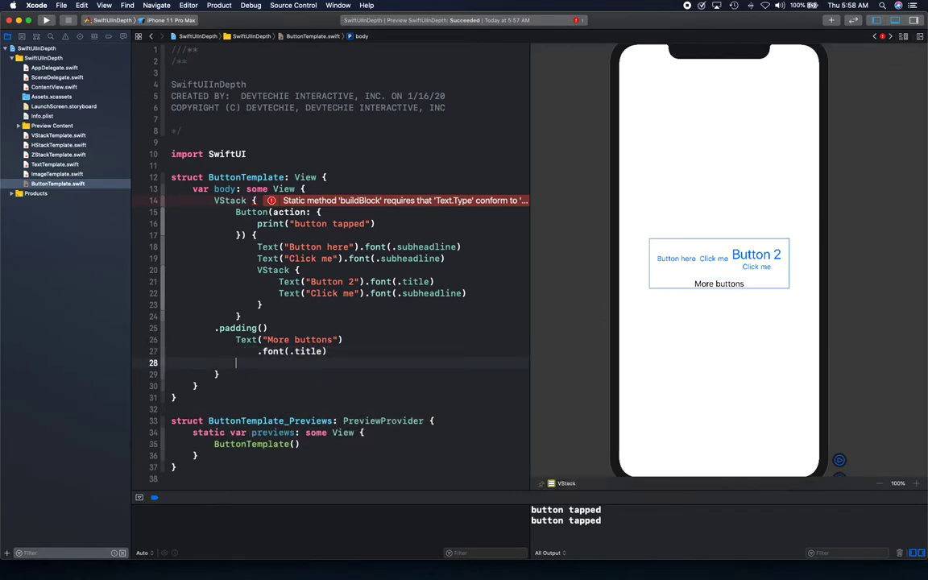
pyautogui.write('.foregroundColor(.white')
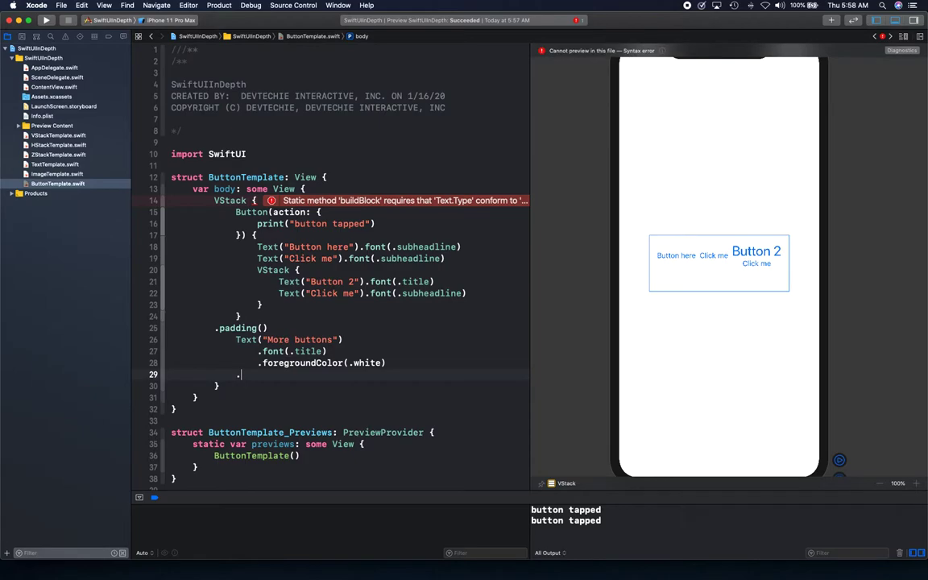
# Make the banner full width with padding on a blue background, then rebuild the preview
pyautogui.write('.frame()')
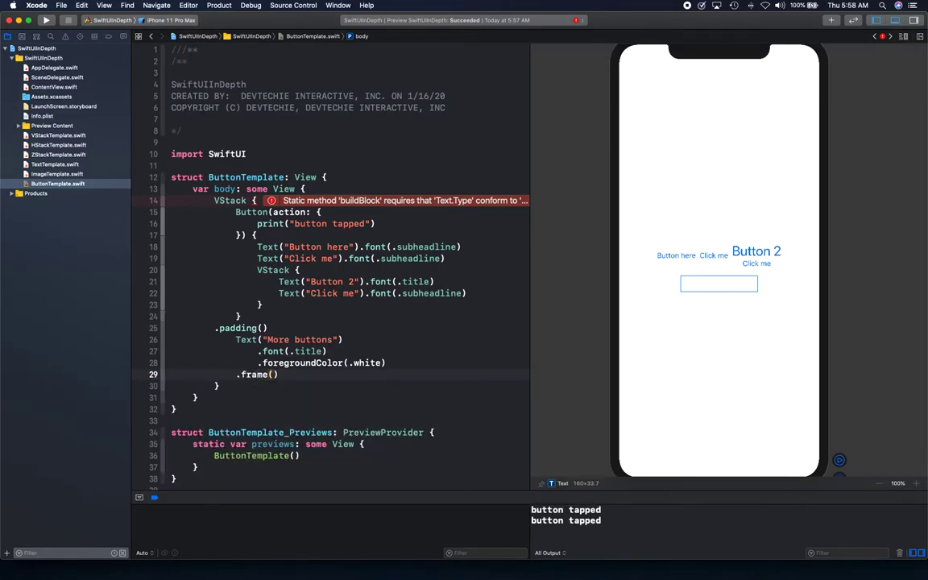
pyautogui.write('maxWidth: .')
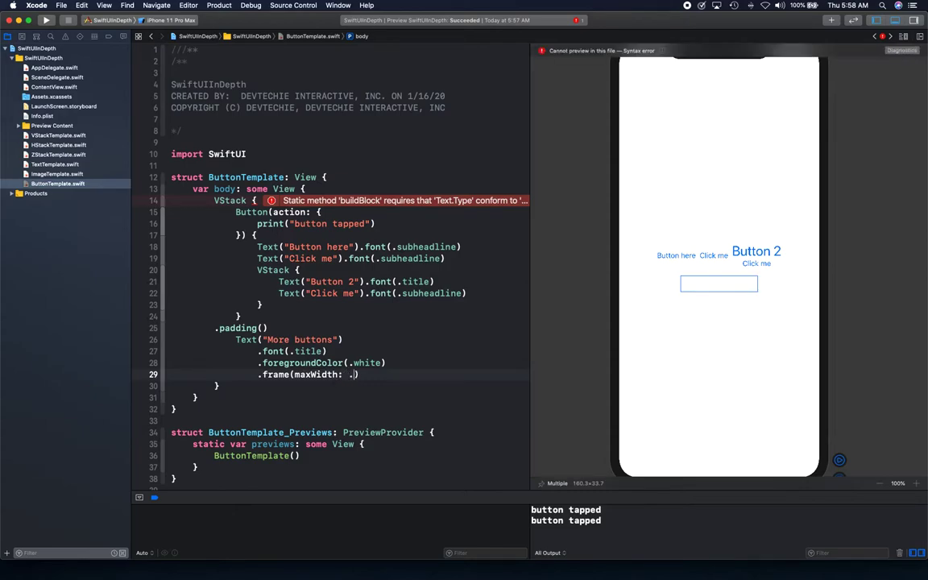
pyautogui.write('infinity)')
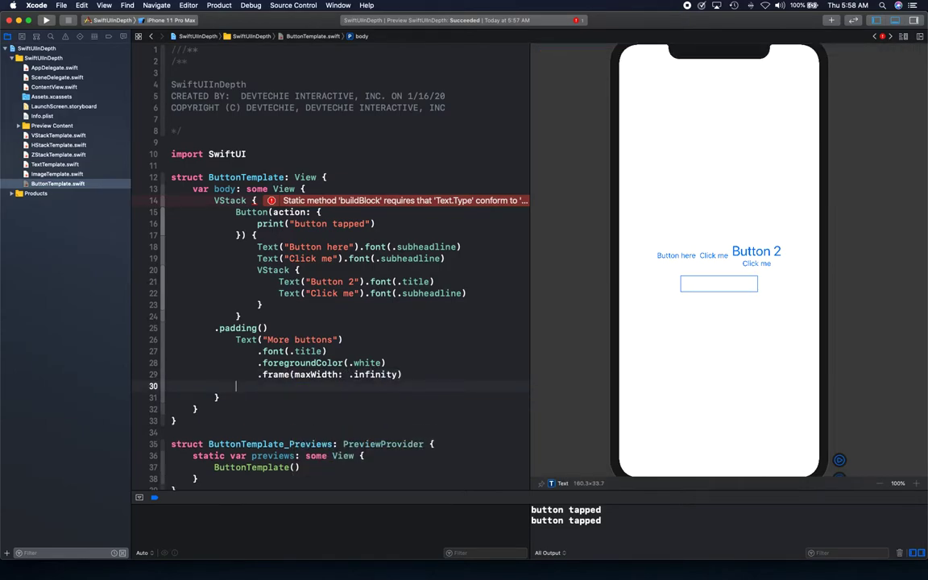
pyautogui.write('.pas')
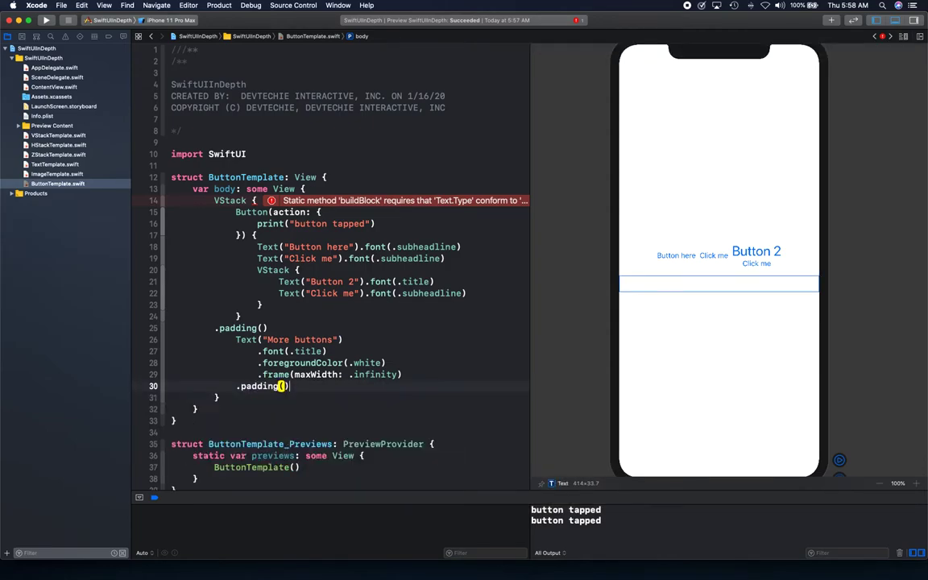
pyautogui.write('.background(Color.blue)')
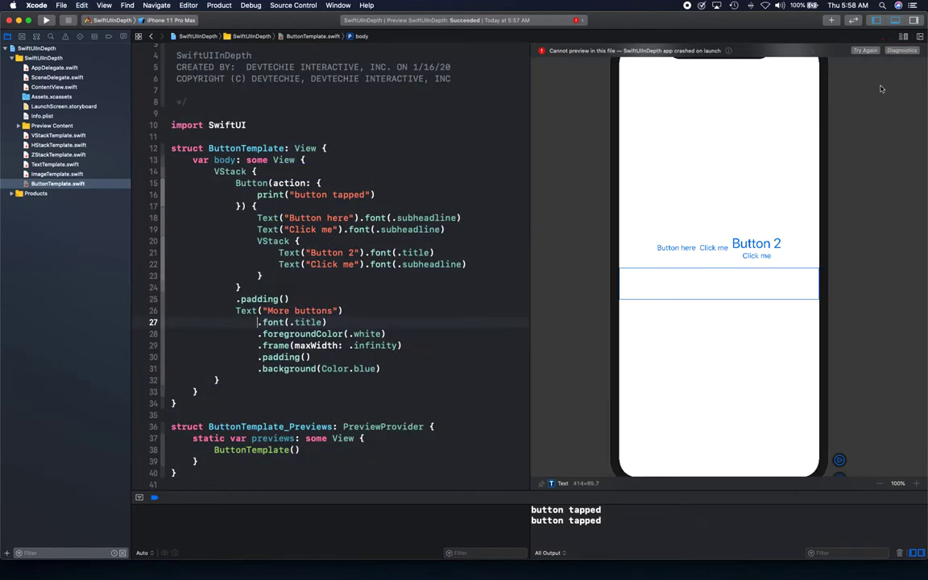
pyautogui.click(863, 50)
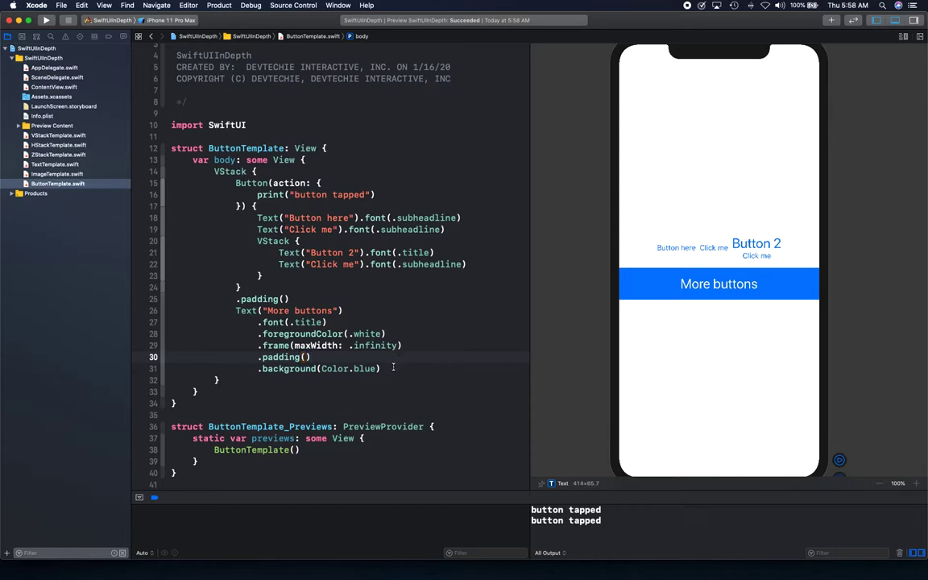
# Add a Button labeled "Style a button" with .padding(10) on its label
pyautogui.write('Button(action: {}) {')
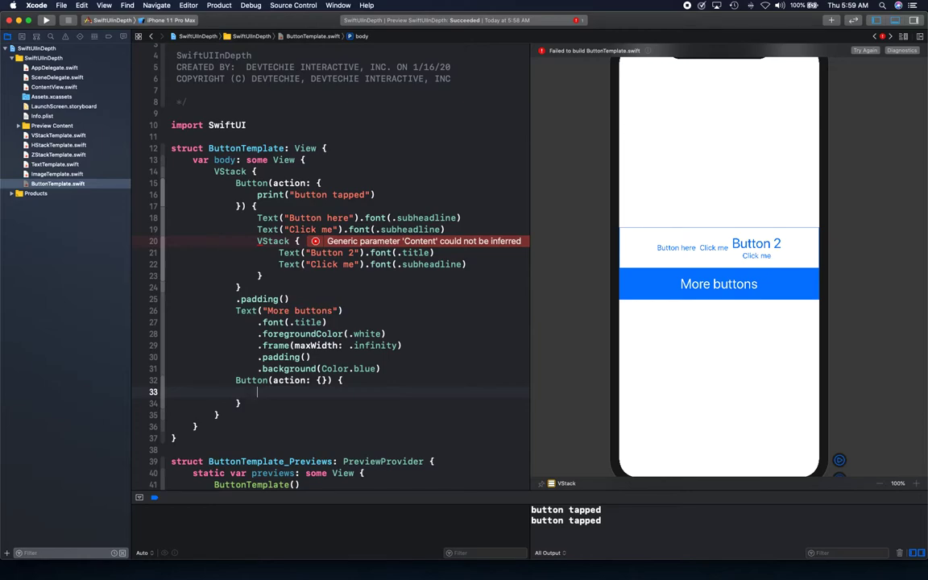
pyautogui.write('Text("')
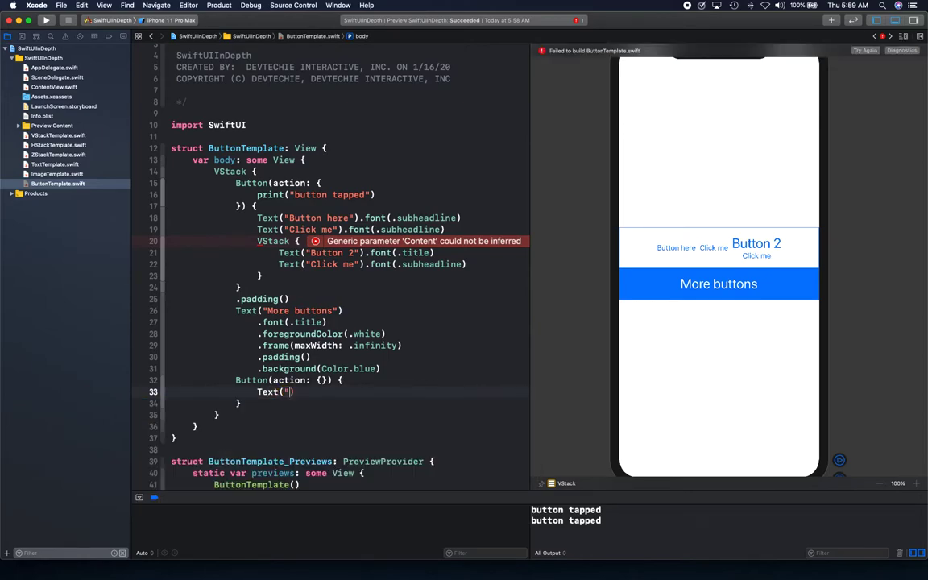
pyautogui.write('Style a button')
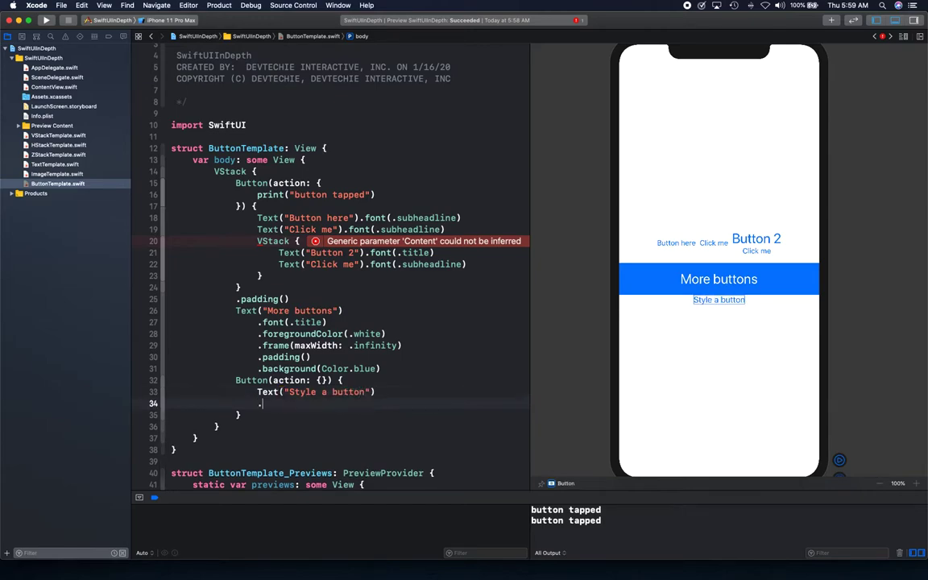
pyautogui.write('.padding()')
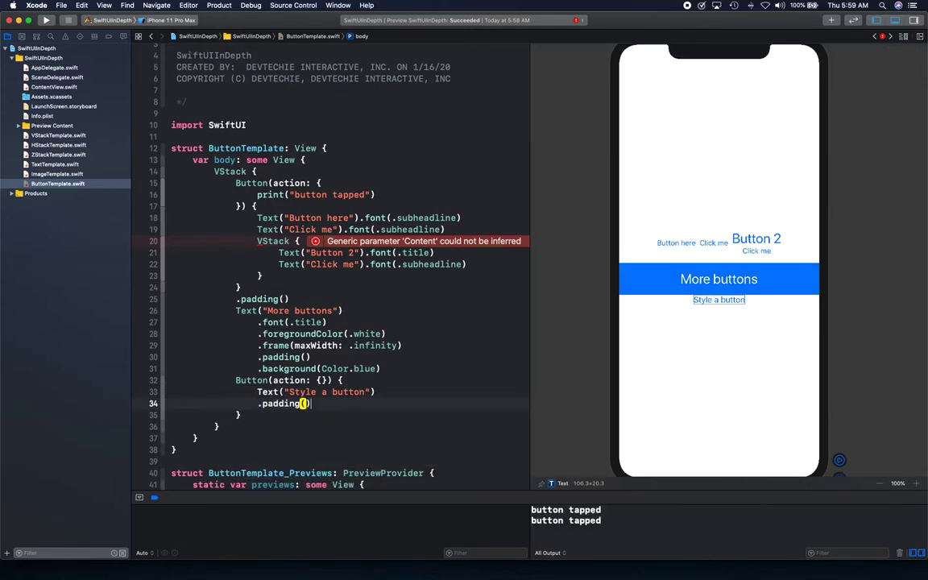
pyautogui.write('10')
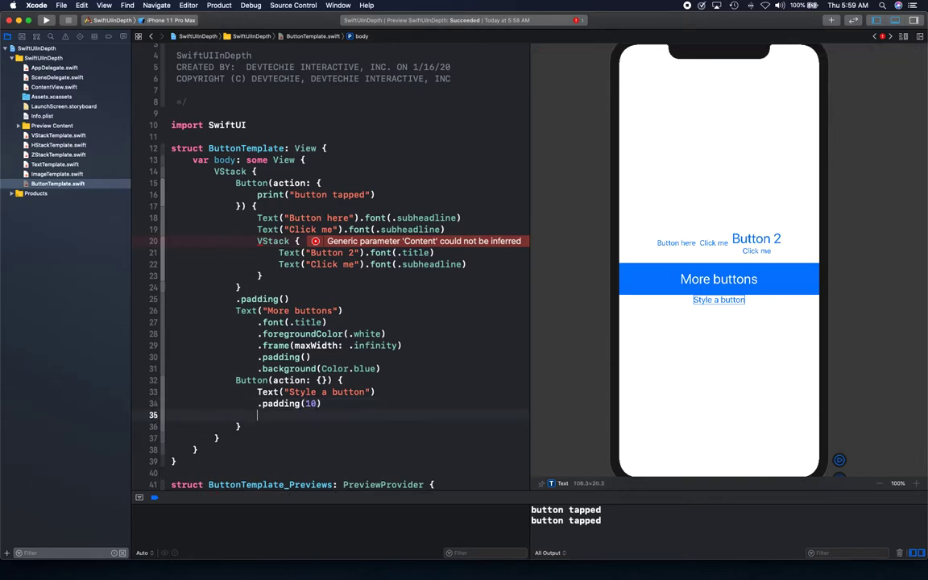
# Make the label white on orange and add .padding(20) around the button
pyautogui.write('.foregroundColor(.white')
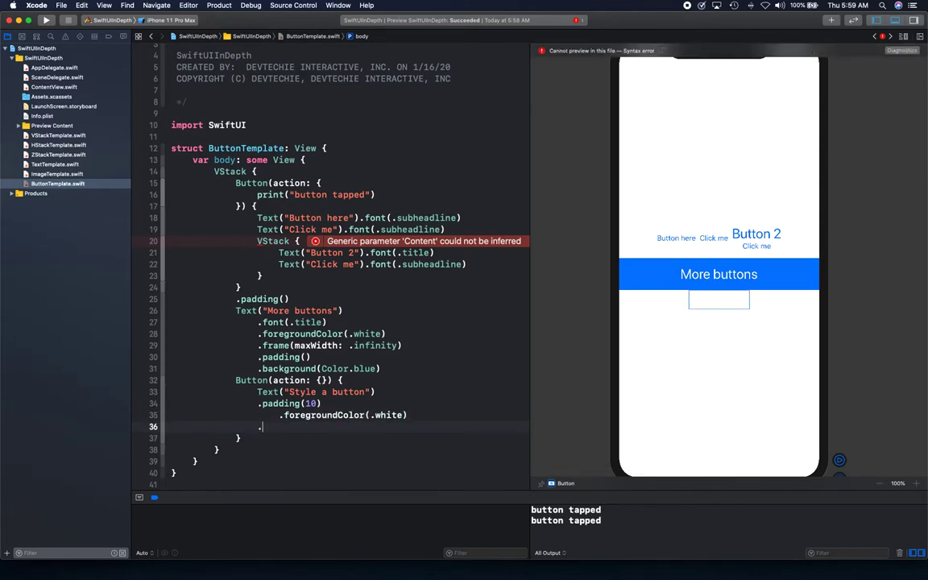
pyautogui.write('.background(Co')
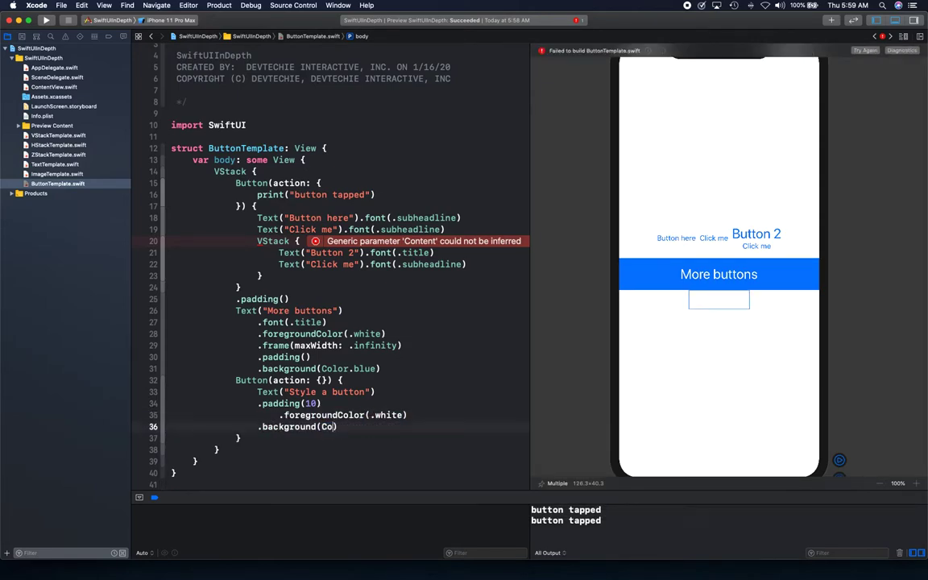
pyautogui.write('orange')
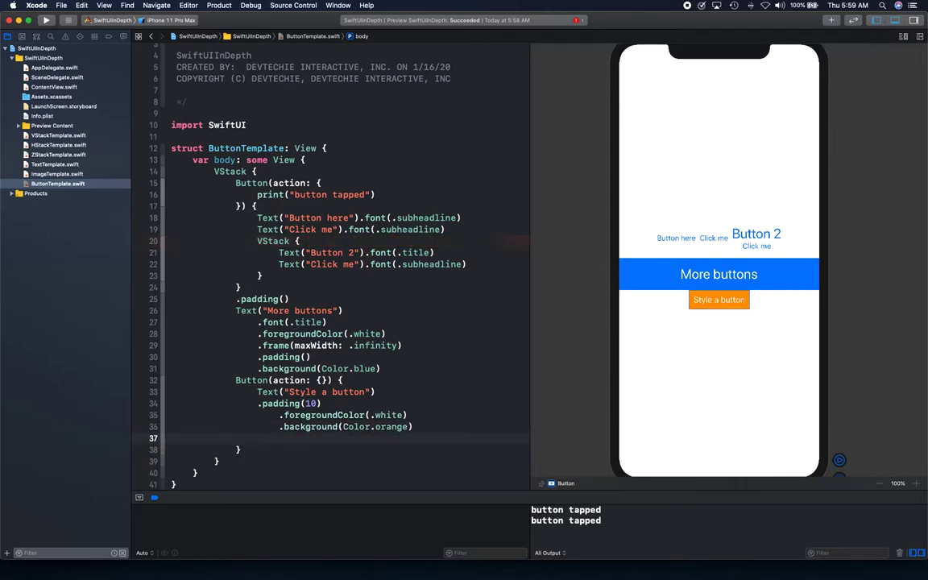
pyautogui.write('}.')
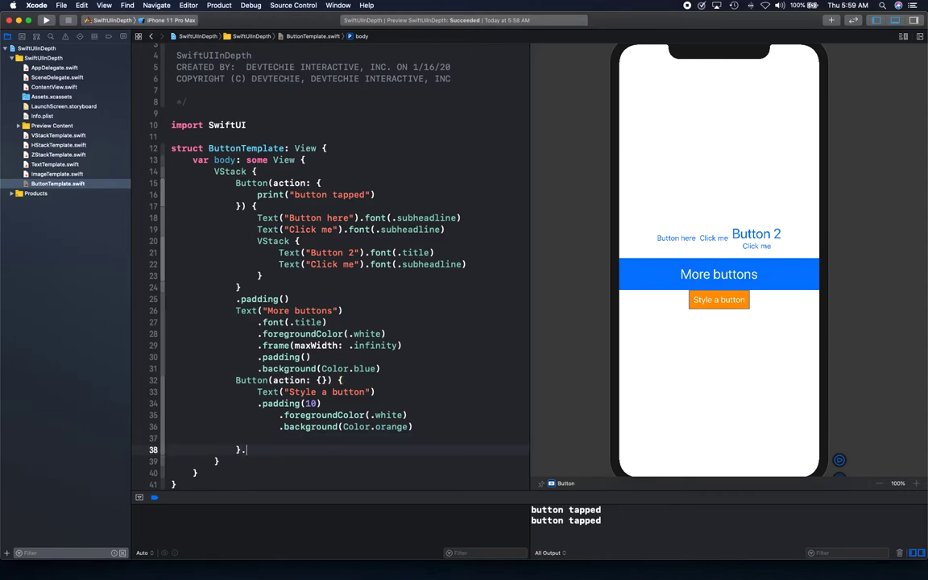
pyautogui.write('.padding()')
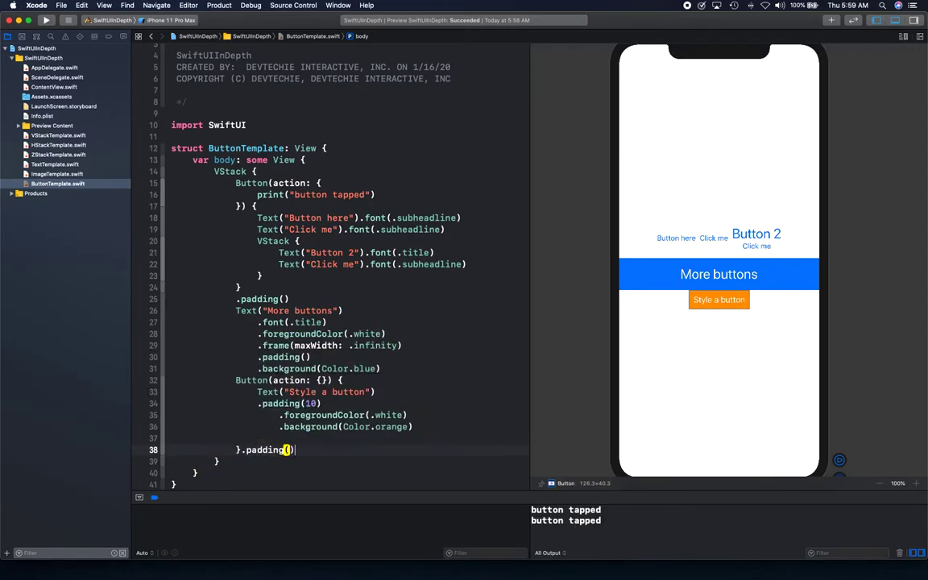
pyautogui.write('20')
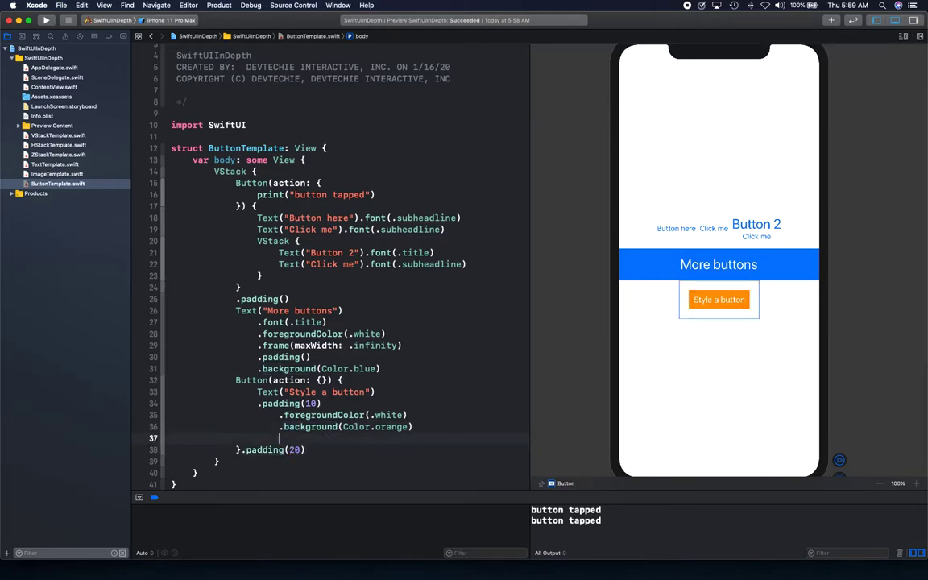
# Add .cornerRadius(.infinity) to the orange button and check the pill shape in live preview
pyautogui.write('co')
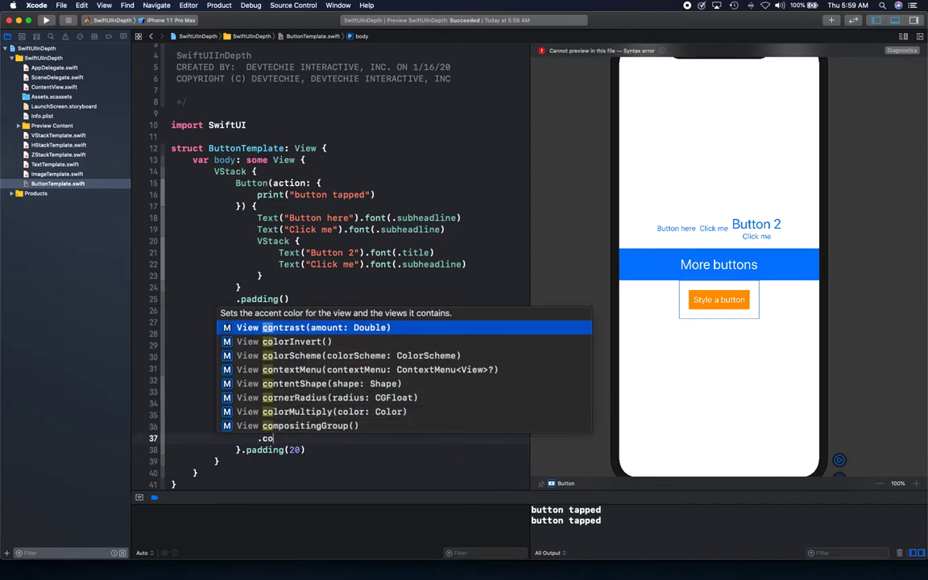
pyautogui.write('rnerRadius(.i')
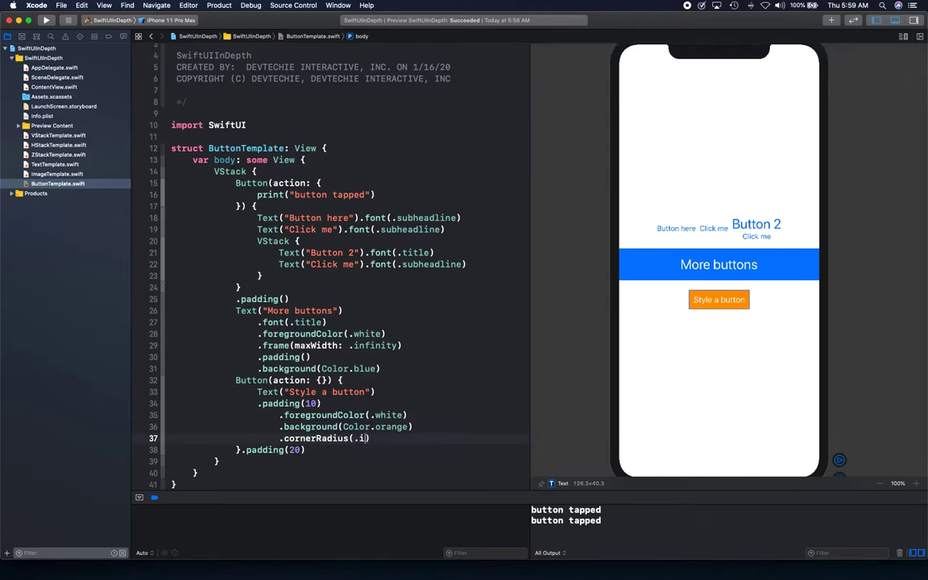
pyautogui.write('nfinity')
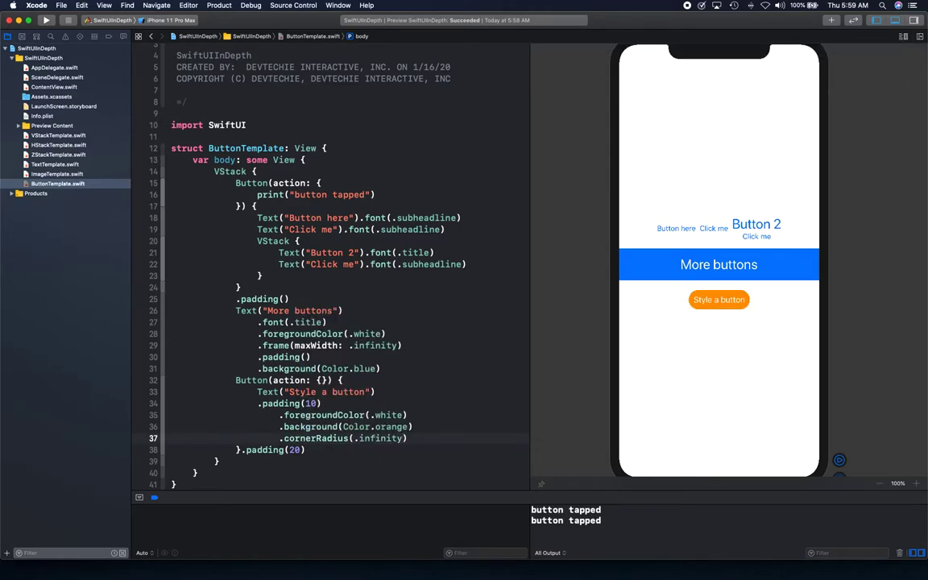
pyautogui.click(718, 299)
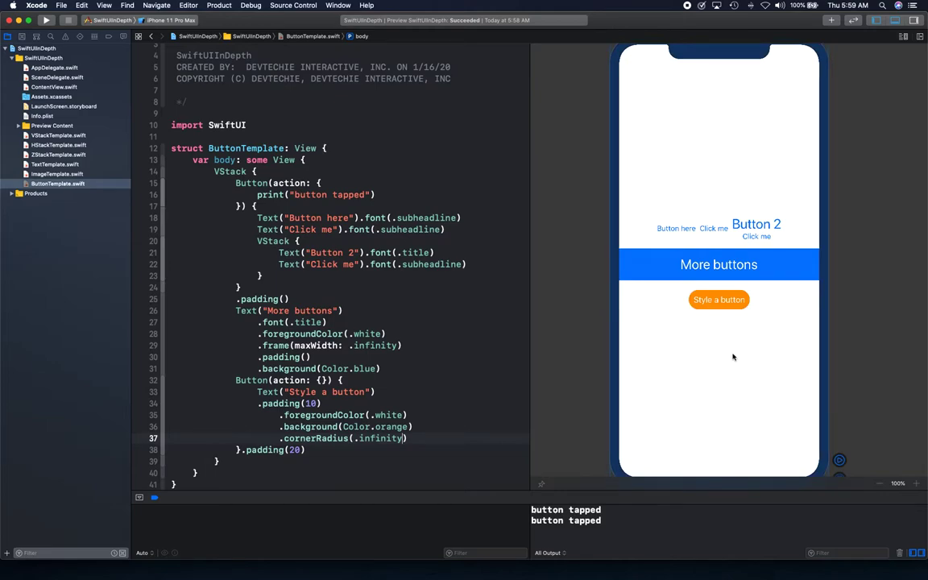
pyautogui.moveTo(705, 315)
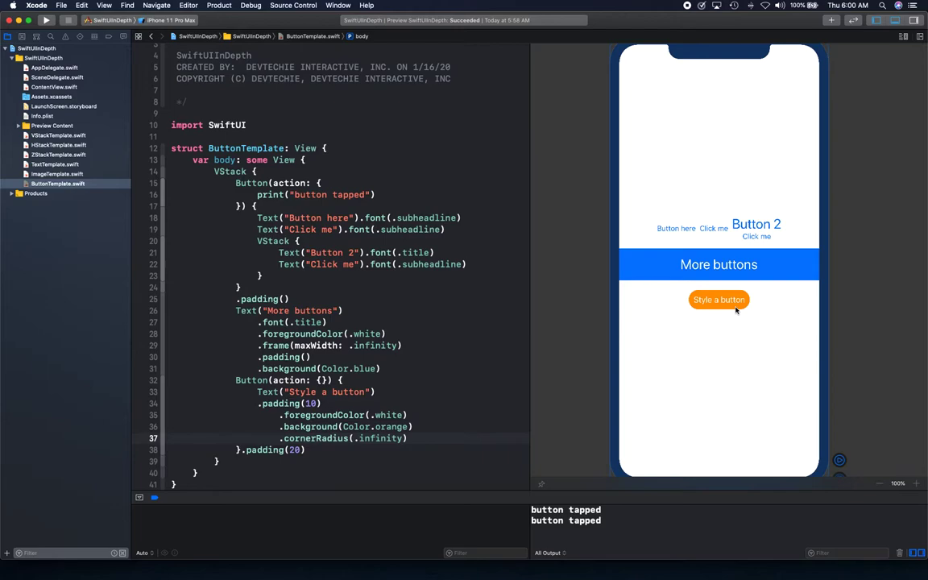
pyautogui.moveTo(368, 447)
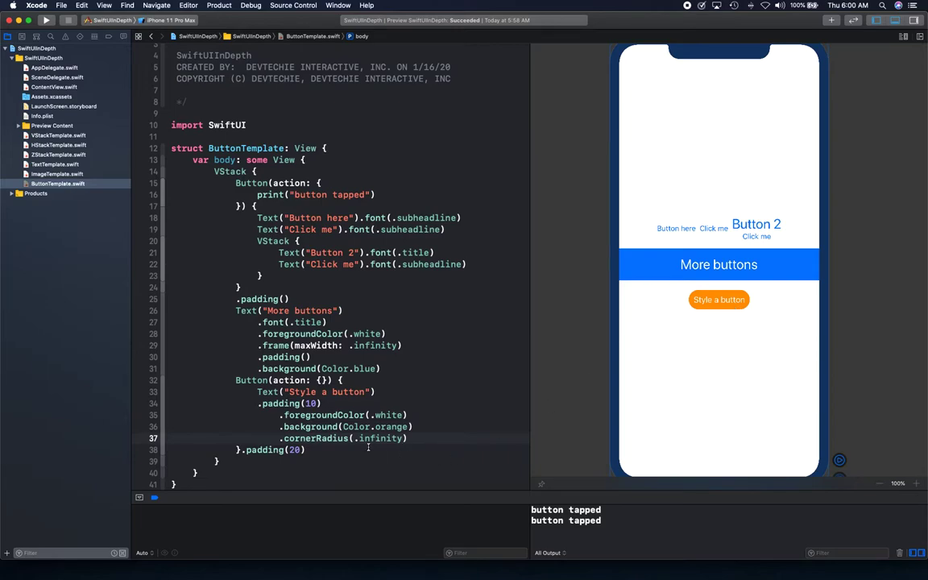
pyautogui.click(409, 414)
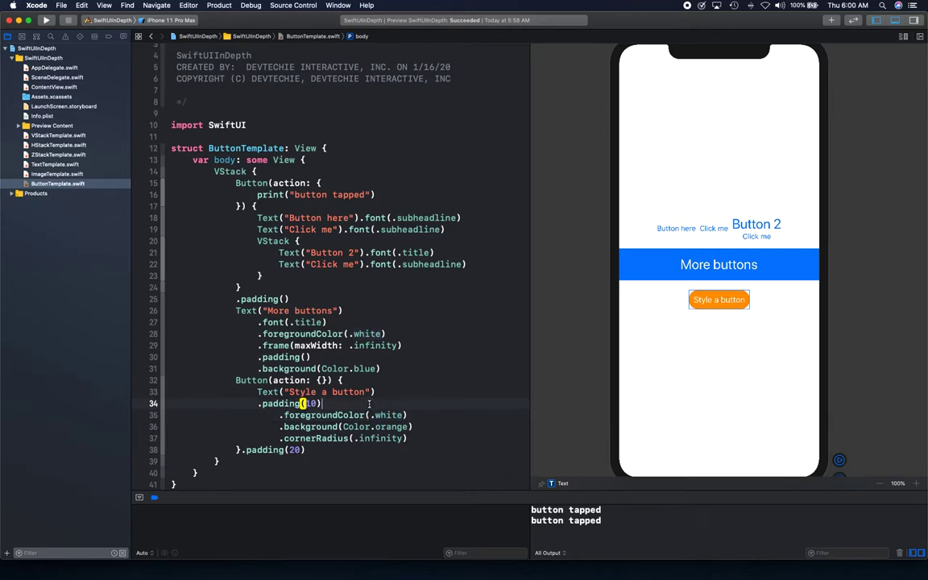
# Add .bold() to the 'Style a button' text and a green shadow with radius 4, offset 1×1
pyautogui.write('.bot')
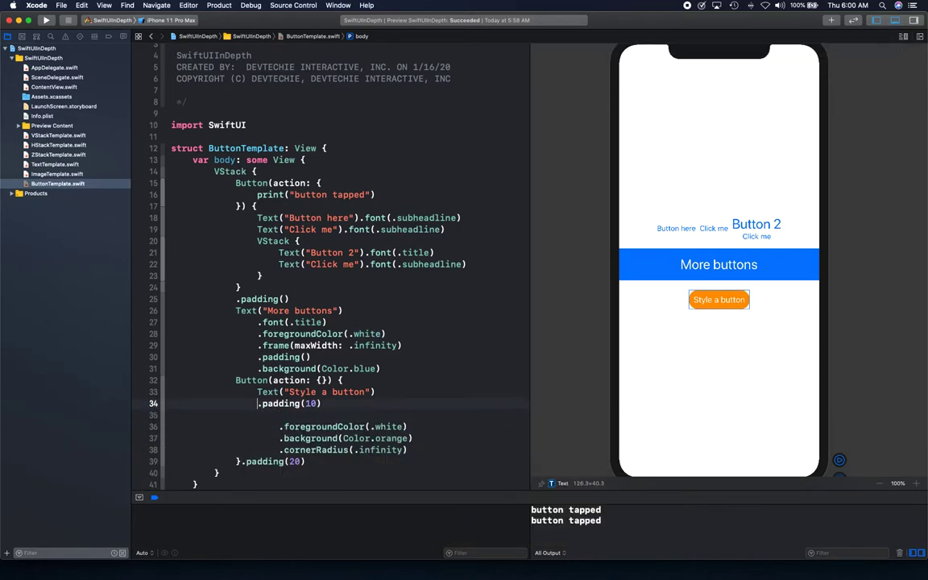
pyautogui.write('.bold(')
pyautogui.write('.shadow(color: Color, radius: CGFloat, x: CGFloat, y: CGFloat')
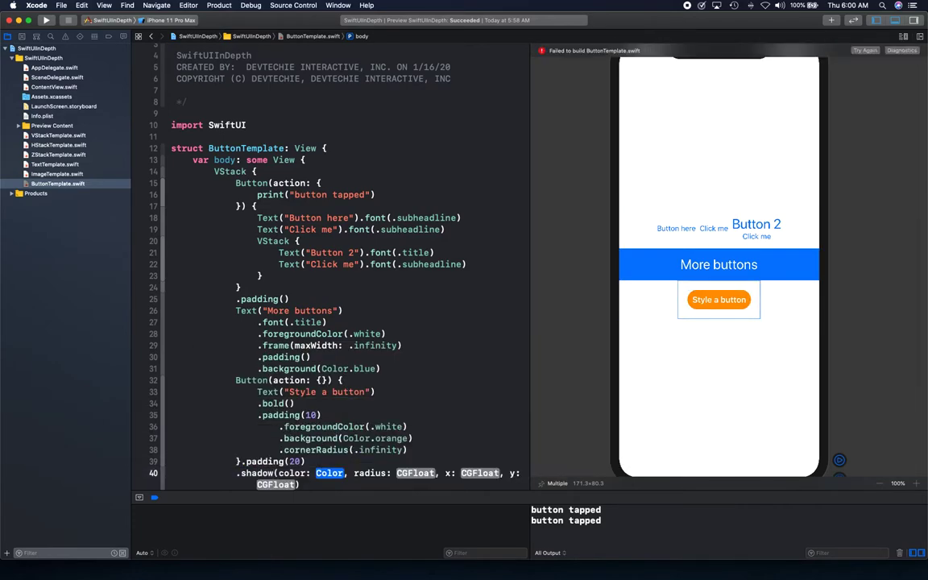
pyautogui.write('.gt')
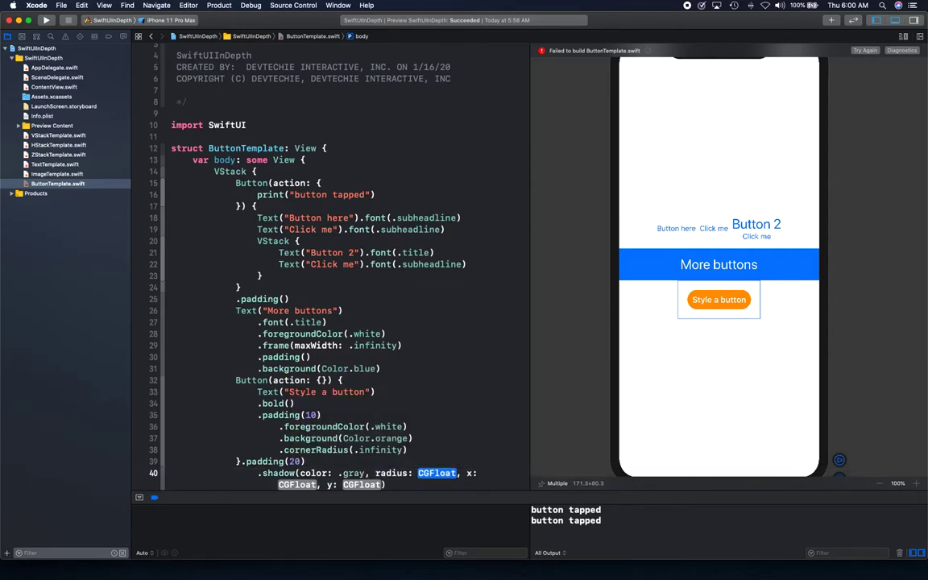
pyautogui.write('10')
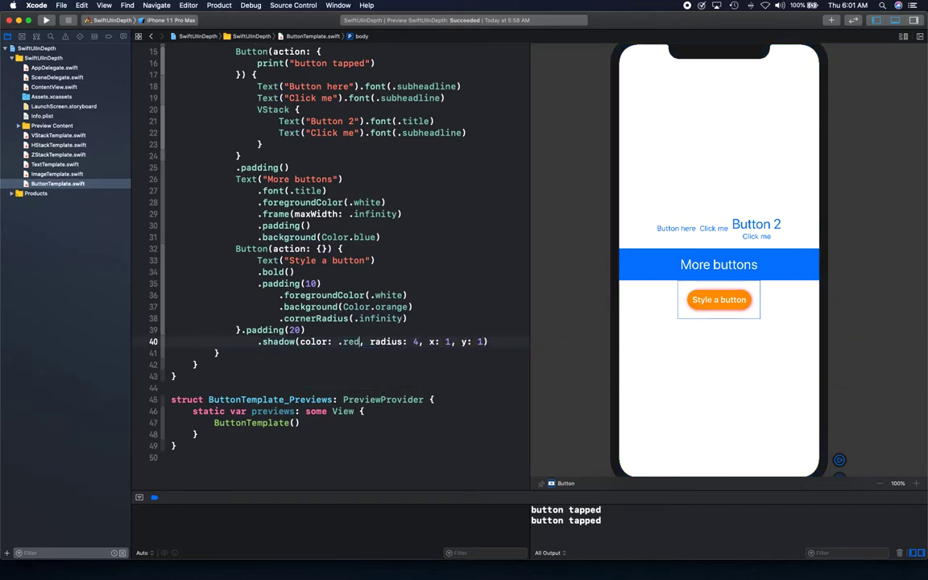
pyautogui.doubleClick(351, 341)
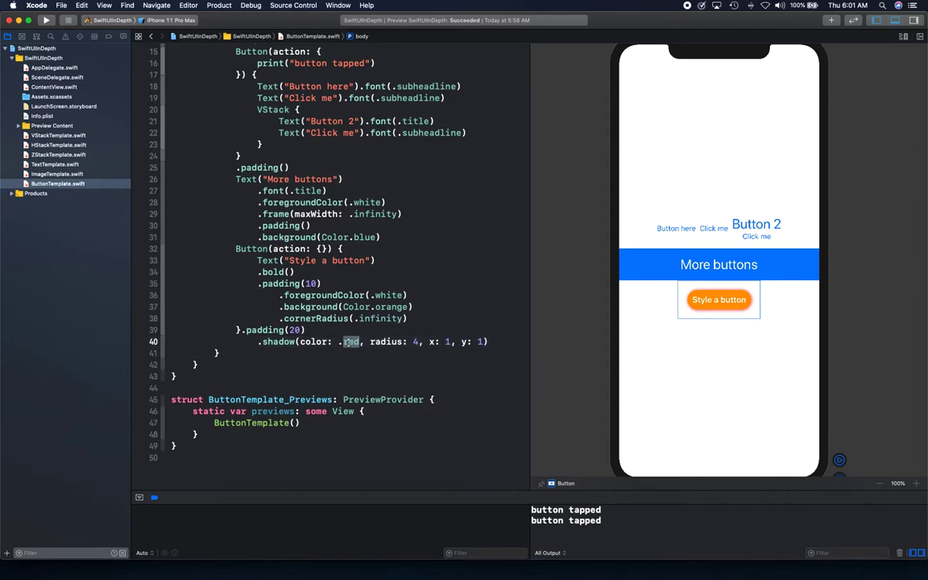
pyautogui.write('green')
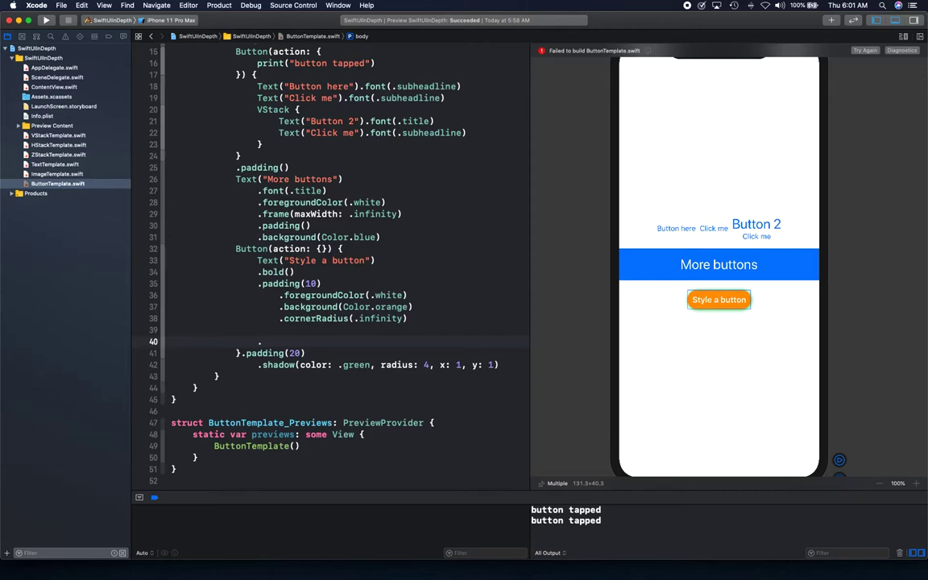
# Add a red stroked RoundedRectangle background with infinite corner radius after .cornerRadius(.infinity)
pyautogui.write('.nac')
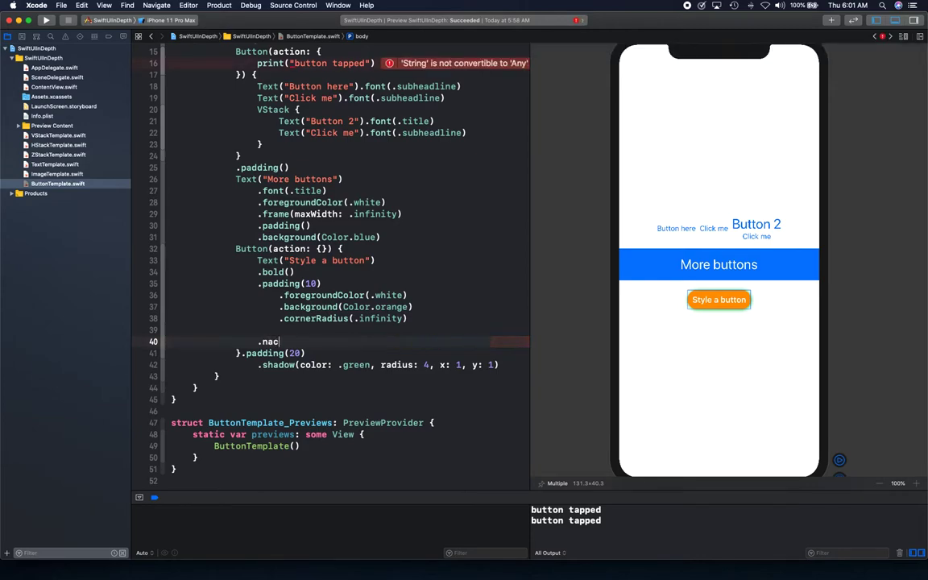
pyautogui.press('BackSpace')
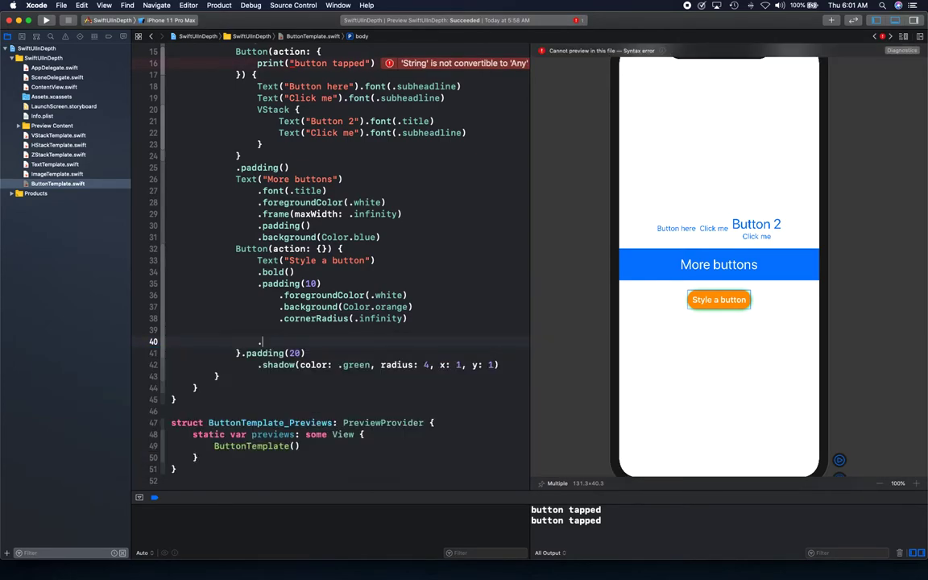
pyautogui.write('background(background: View')
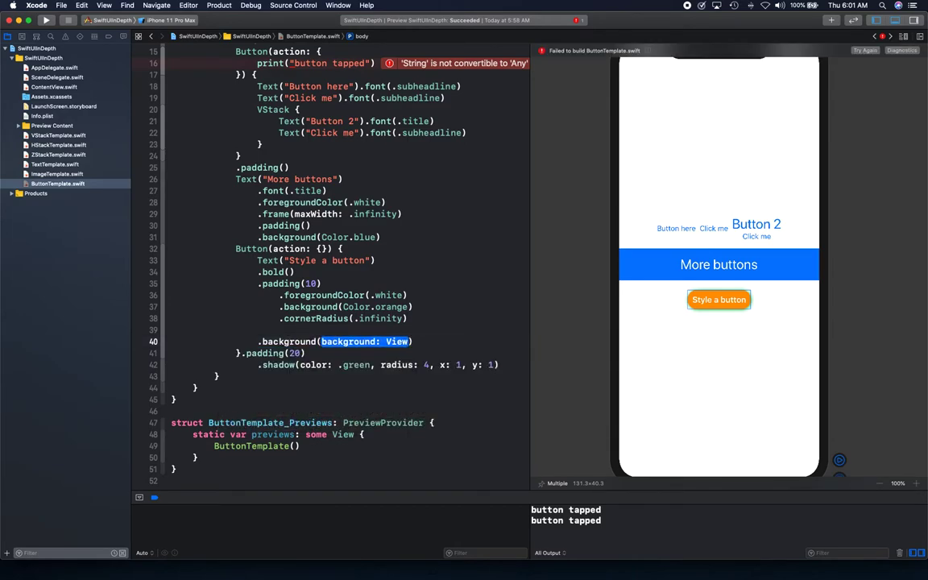
pyautogui.write('RoundedRectangle(cornerRadius')
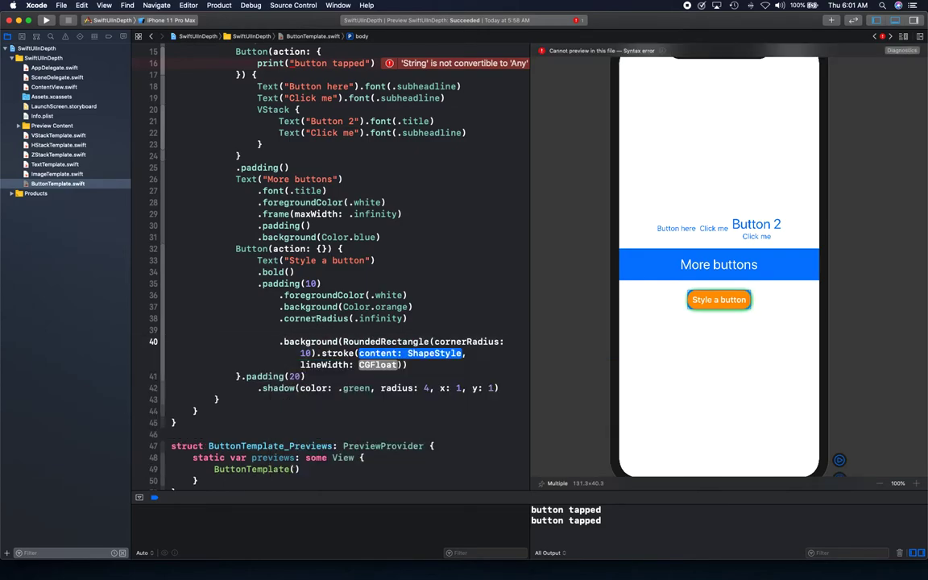
pyautogui.write('Color.red')
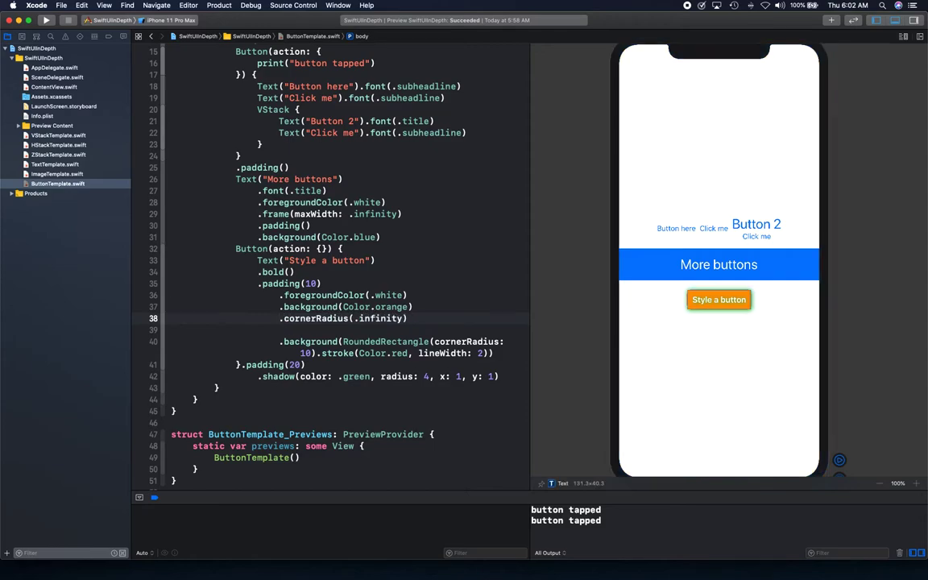
pyautogui.doubleClick(379, 319)
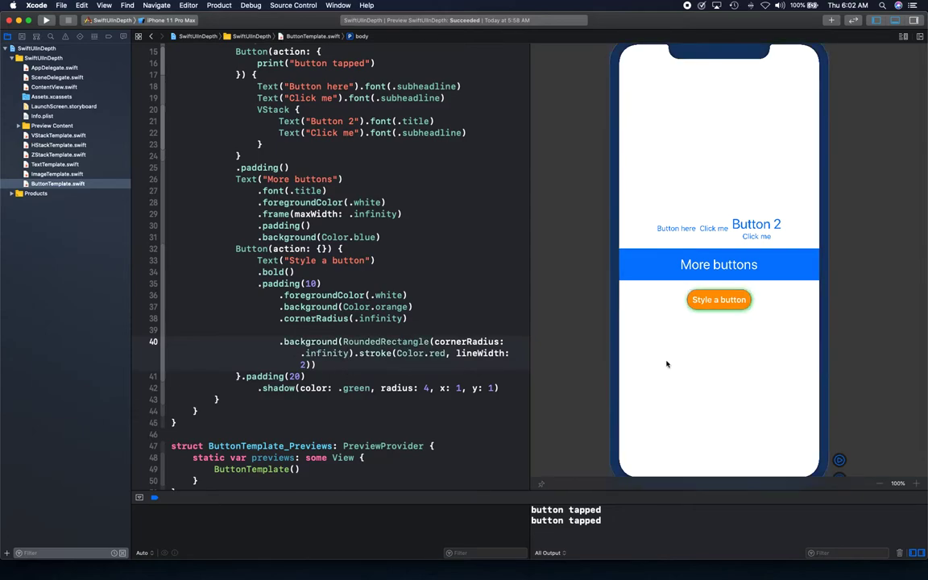
pyautogui.moveTo(708, 394)
pyautogui.write('5')
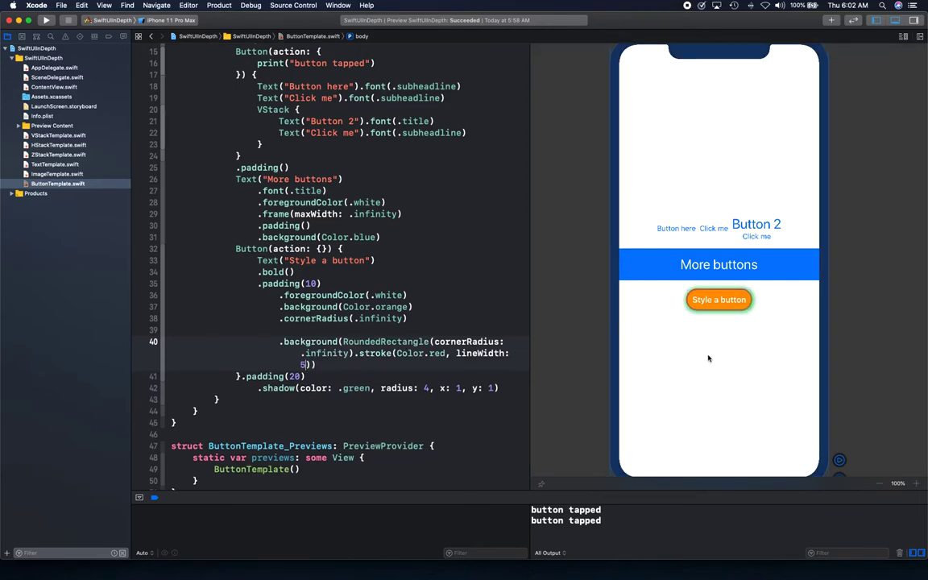
pyautogui.moveTo(765, 299)
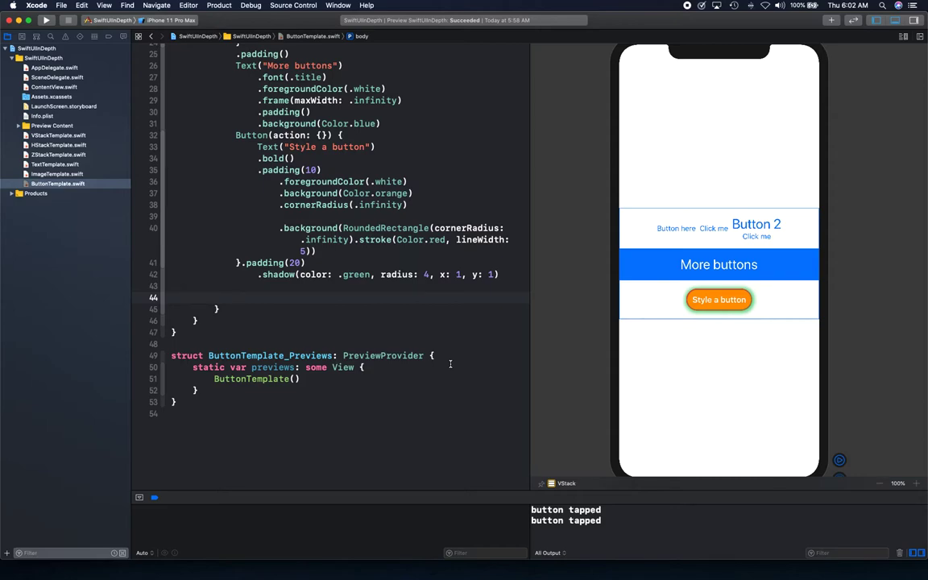
# Add a Button showing Image("dtLogo") in original rendering mode, resizable, framed at 100×100
pyautogui.write('Button')
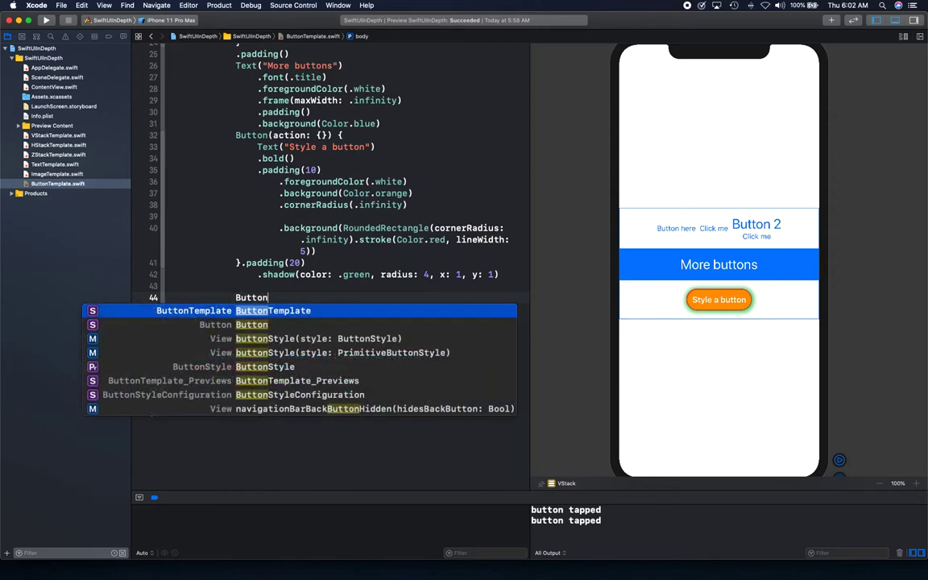
pyautogui.write('(action: {}) {')
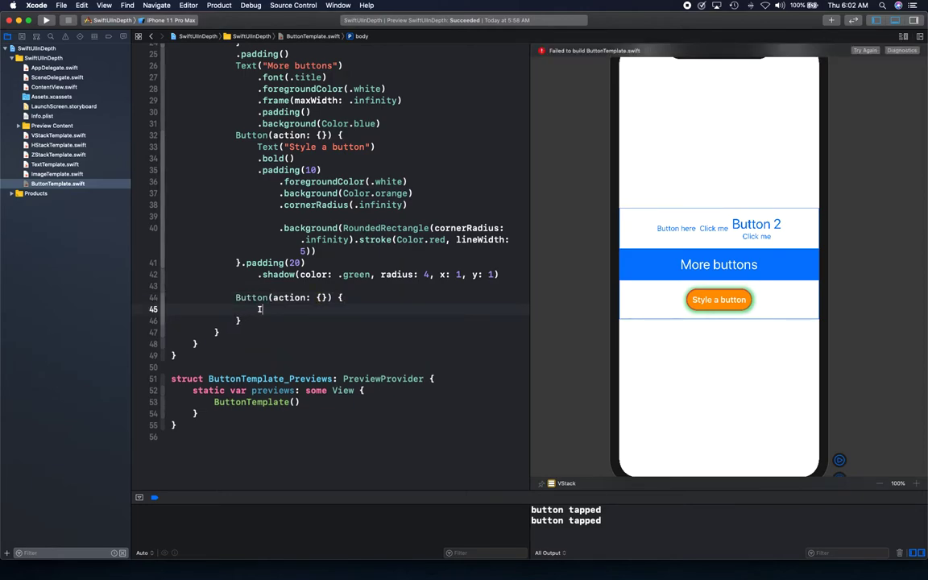
pyautogui.write('Image()')
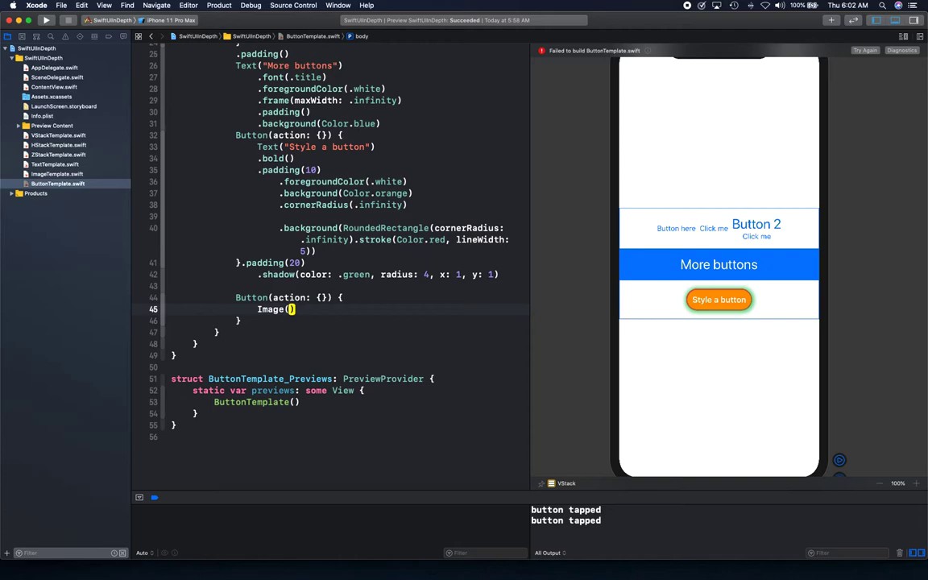
pyautogui.write('""')
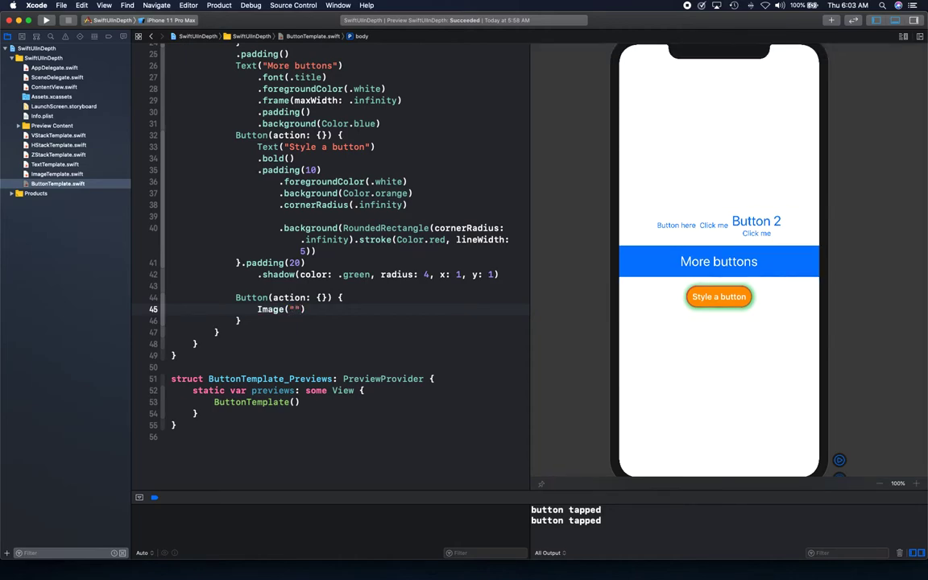
pyautogui.write('dtd')
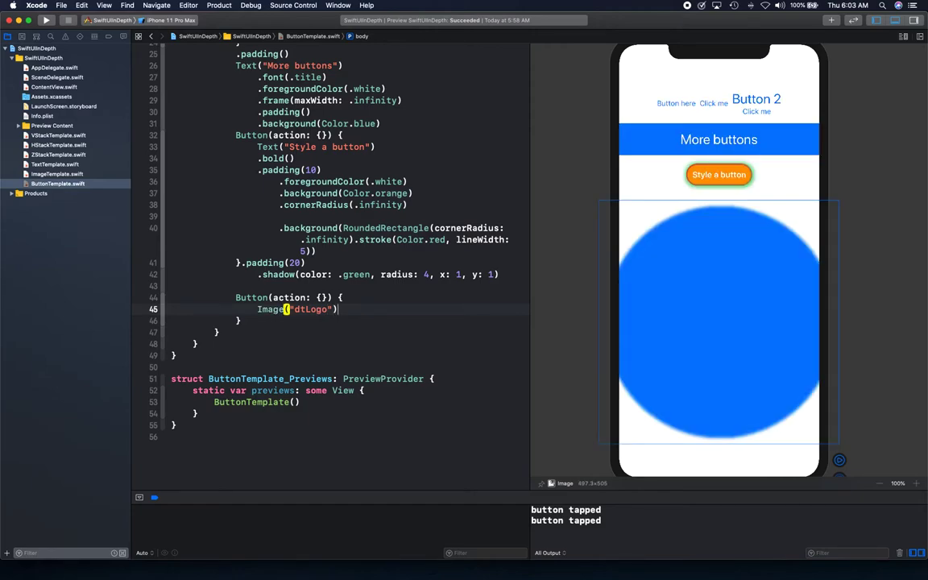
pyautogui.write('.re')
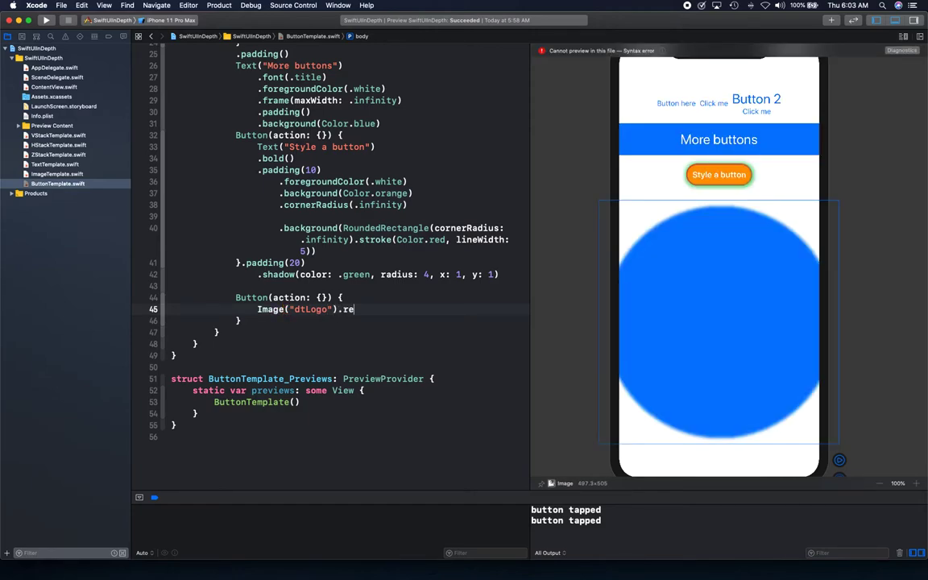
pyautogui.write('sizable()')
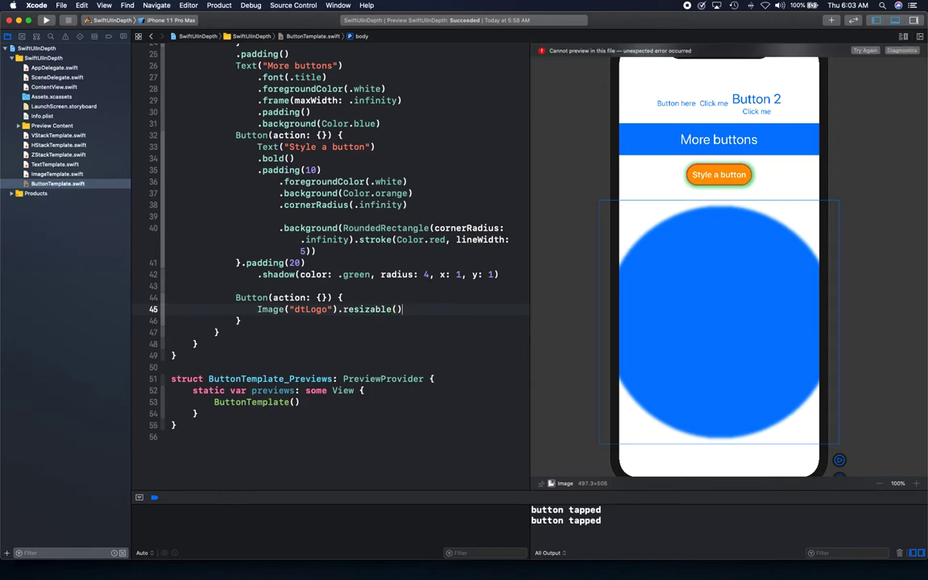
pyautogui.write('.frame(width: 20, height: 20')
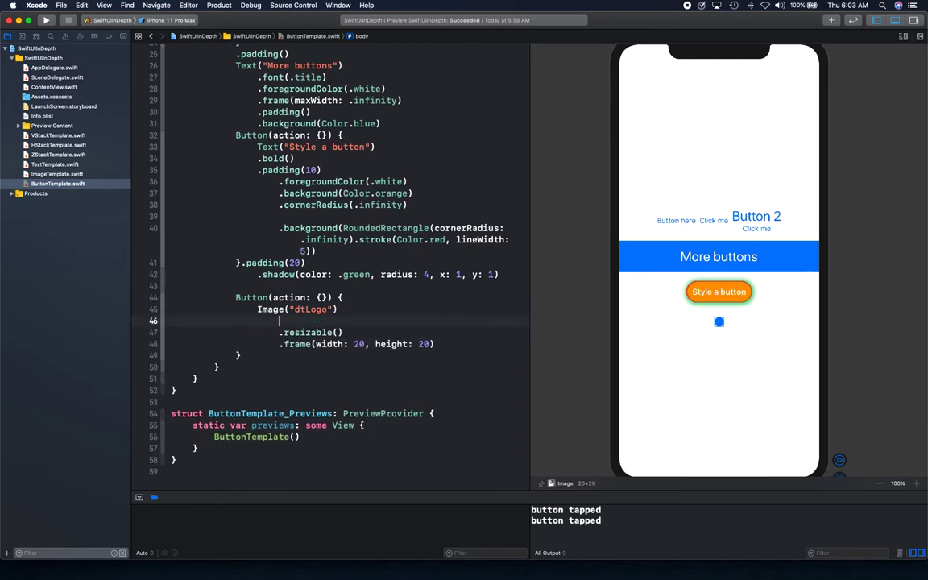
pyautogui.write('.')
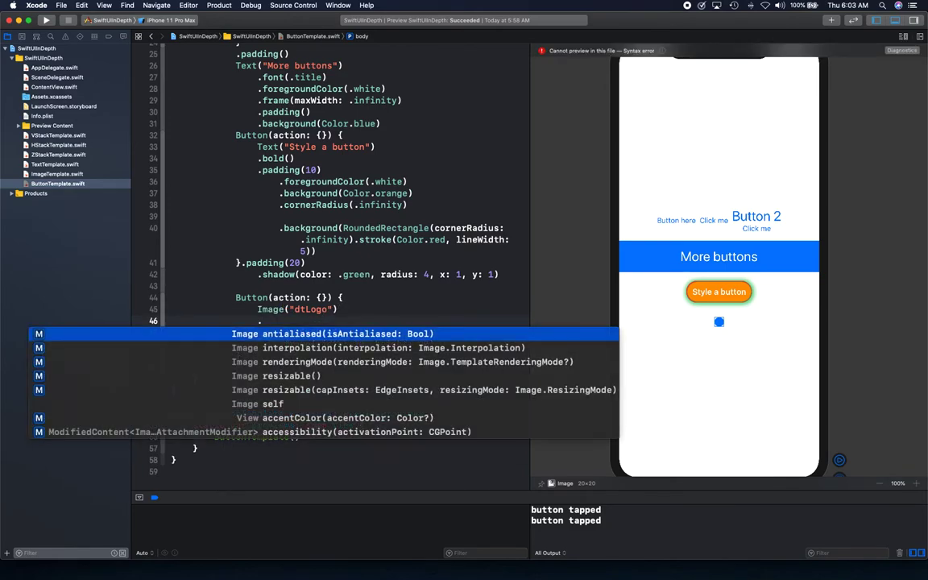
pyautogui.write('renderingMode(.original')
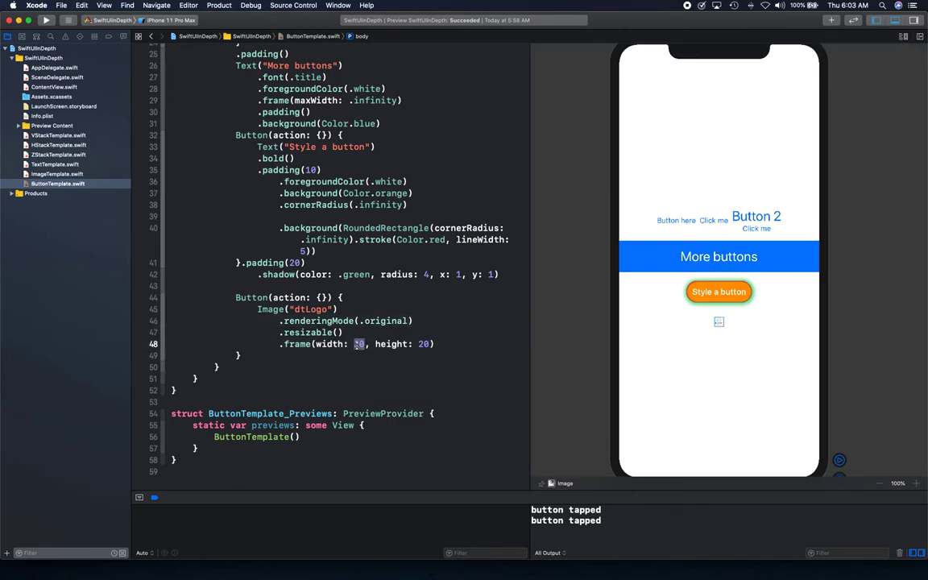
pyautogui.write('100')
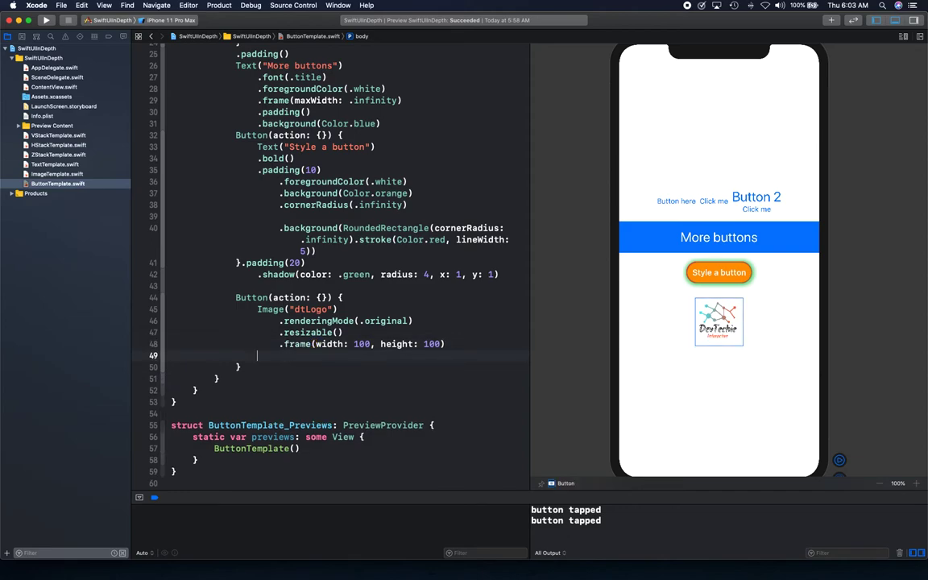
# Add Text("DevTechie Button") after the dtLogo image inside the Button's closure
pyautogui.write('Text("')
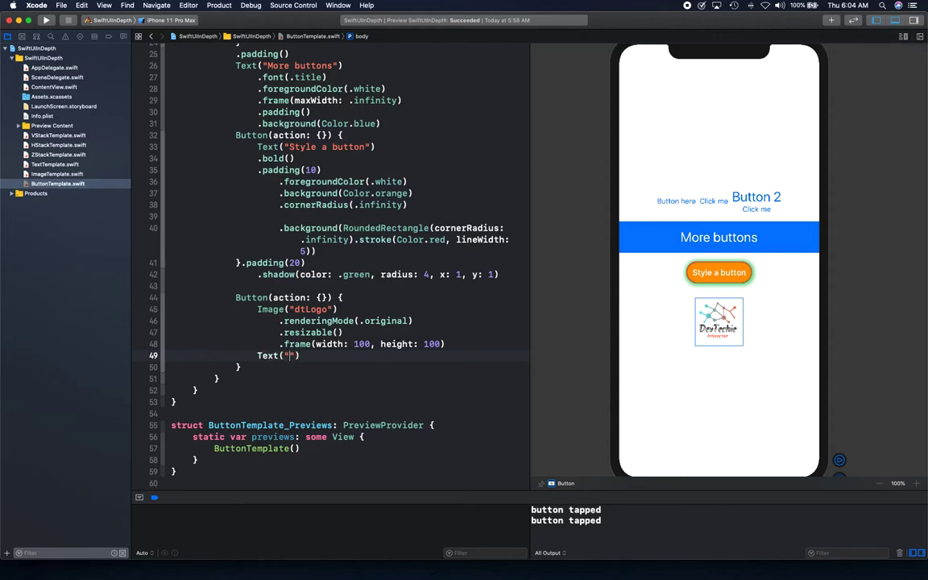
pyautogui.write('De')
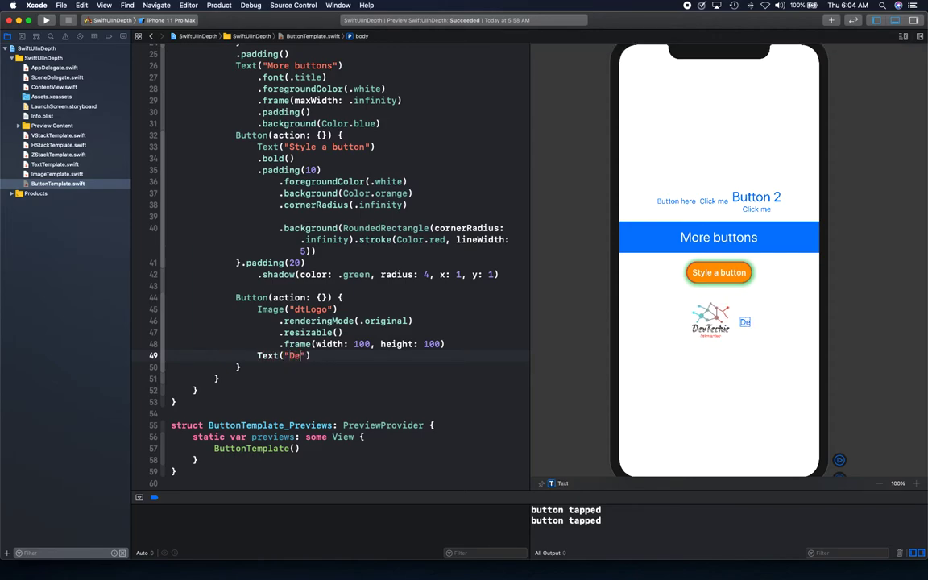
pyautogui.write('DevTechie')
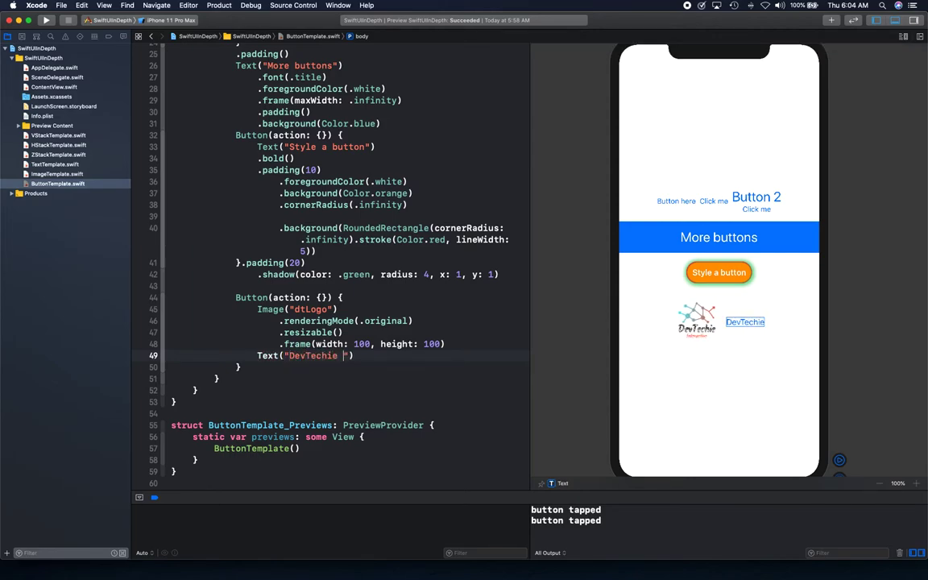
pyautogui.write('Button')
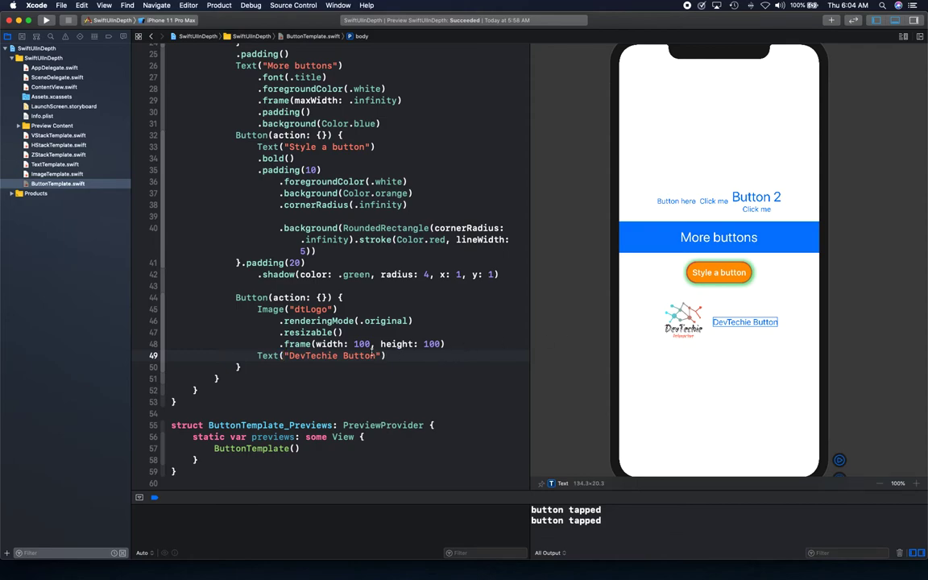
pyautogui.moveTo(550, 368)
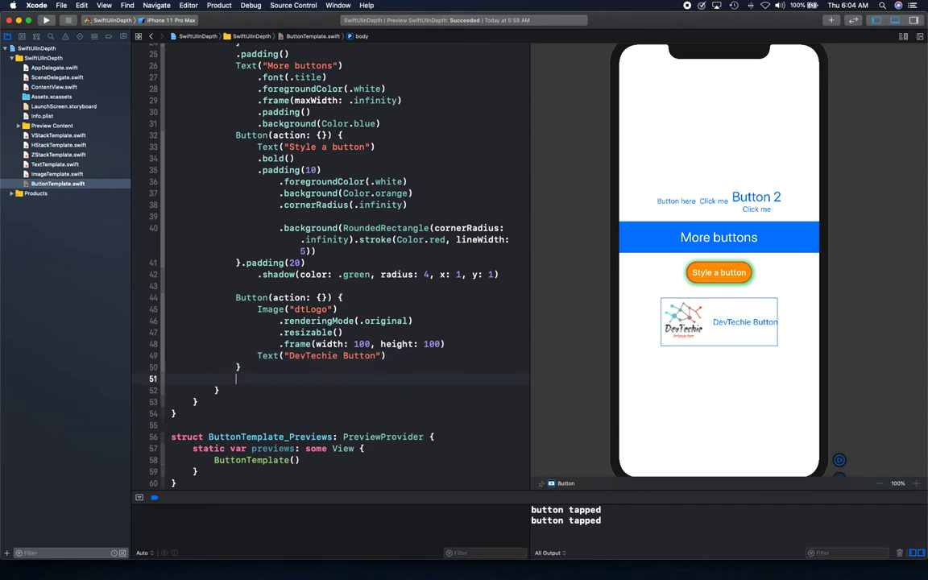
# Append .padding(), Color.orange background, white foregroundColor and Capsule clipShape to the logo button
pyautogui.write('.padding(')
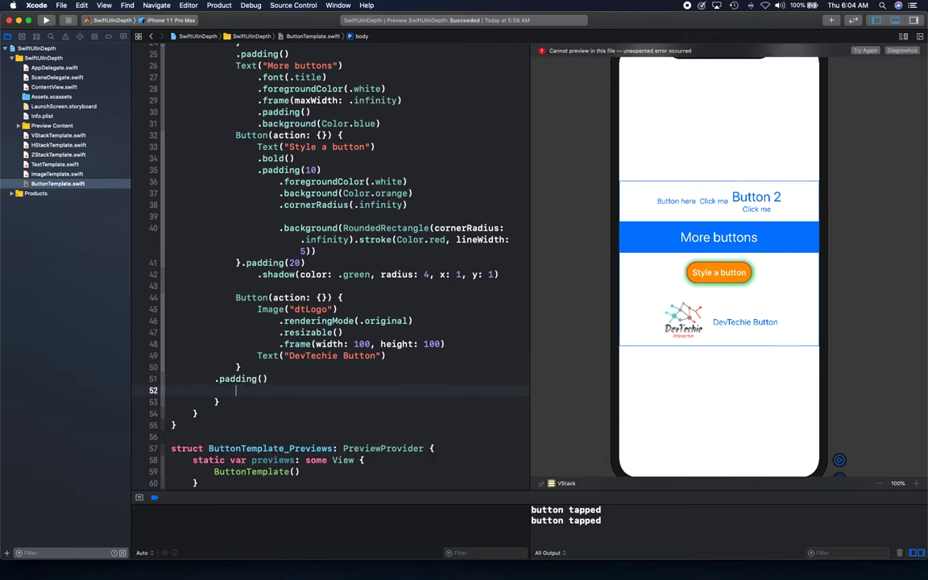
pyautogui.write('.background(background: View)')
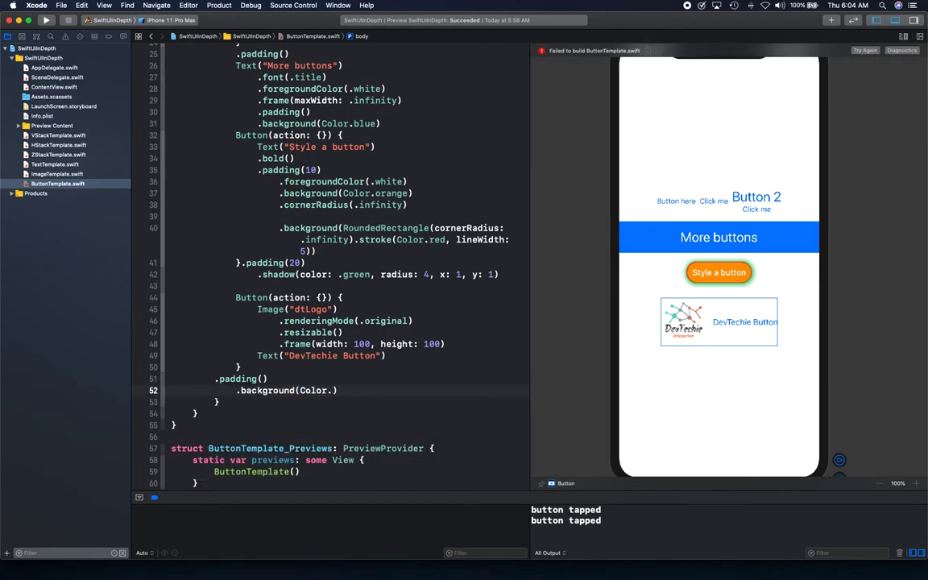
pyautogui.write('orange)')
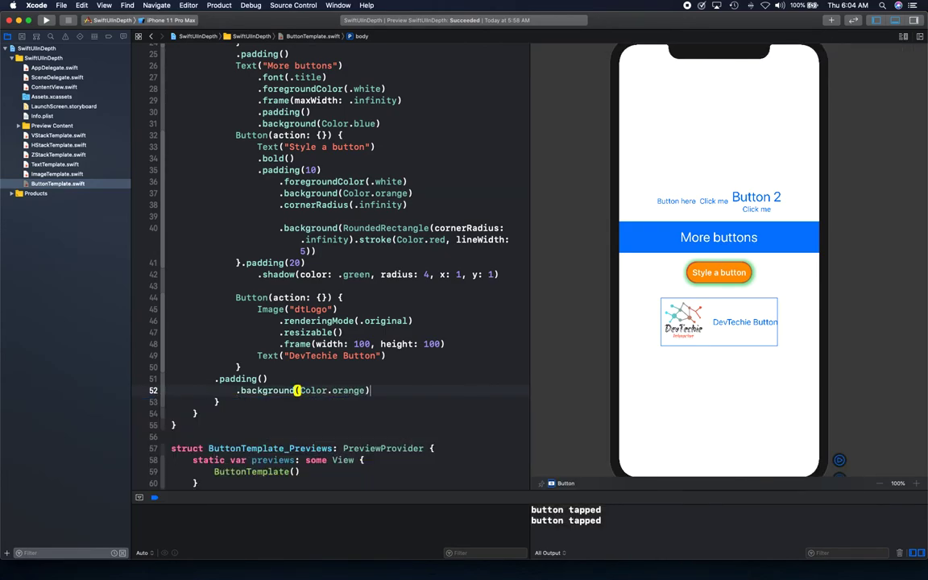
pyautogui.write('.foregroundColor(.w)')
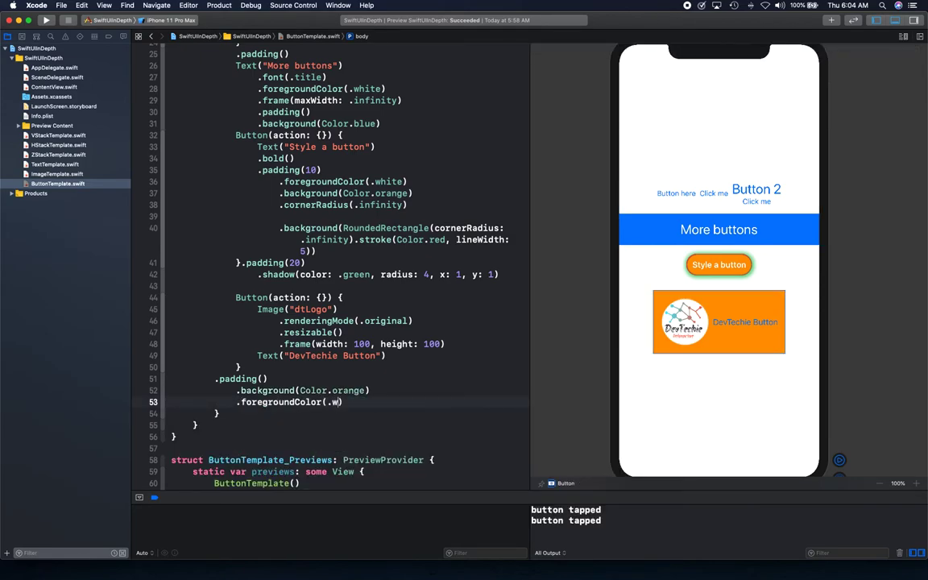
pyautogui.write('hite)')
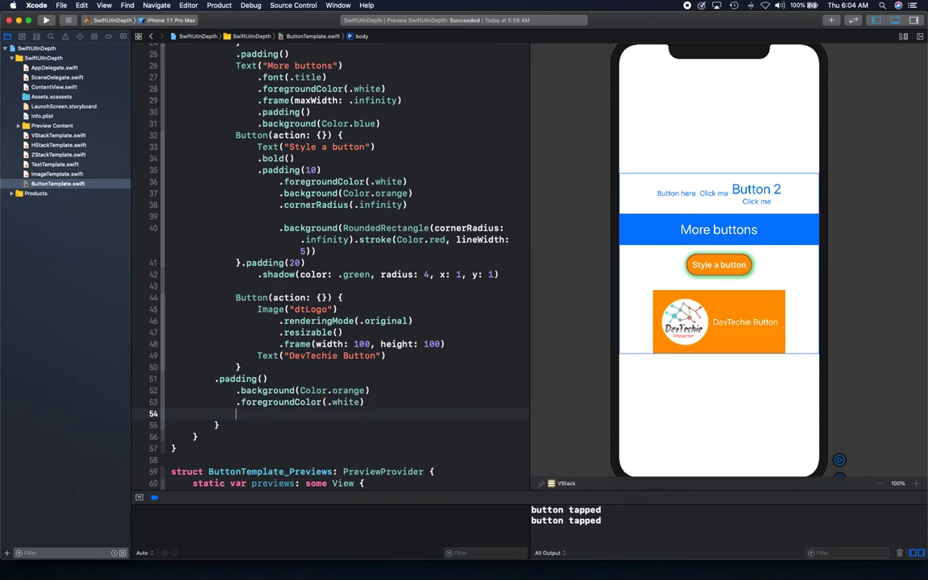
pyautogui.write('Cli')
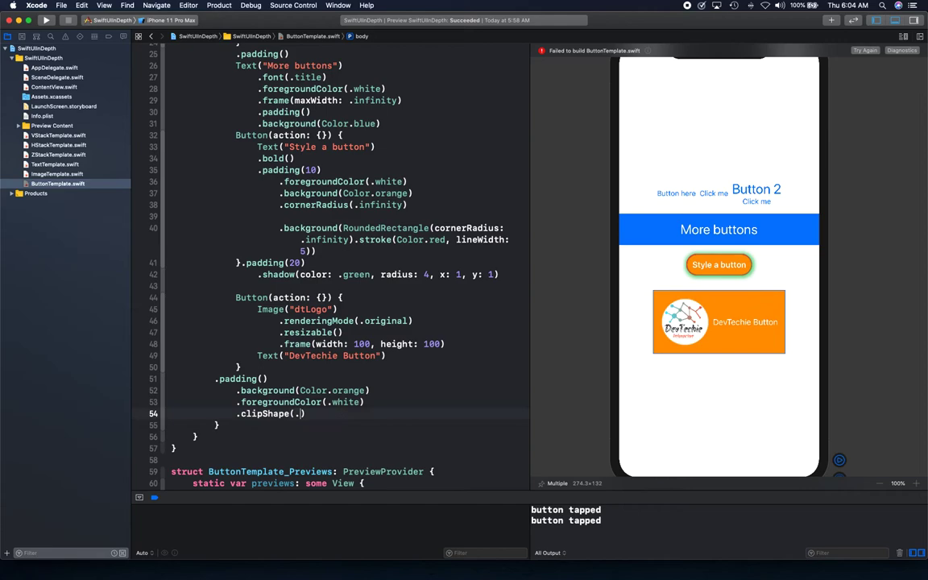
pyautogui.write('Capsule(')
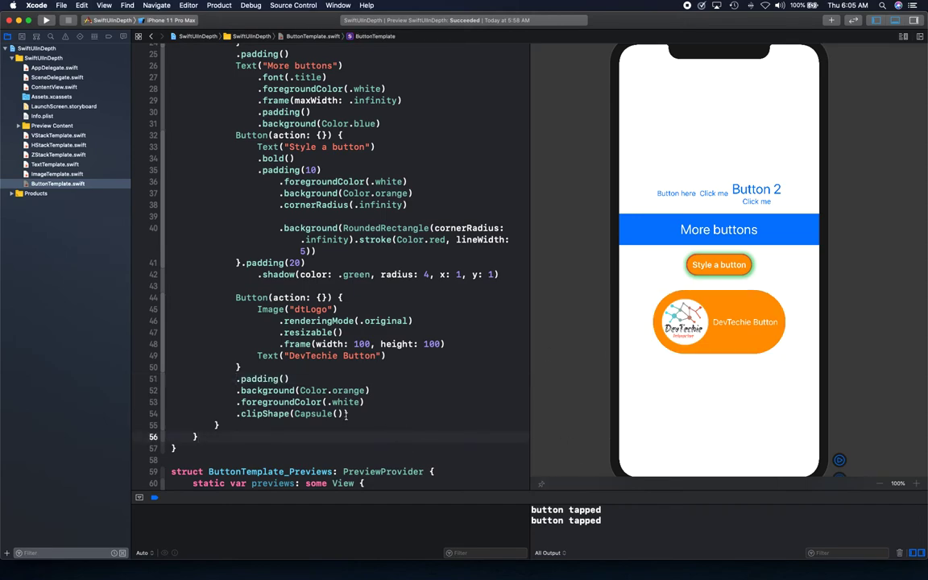
pyautogui.scroll(-3)
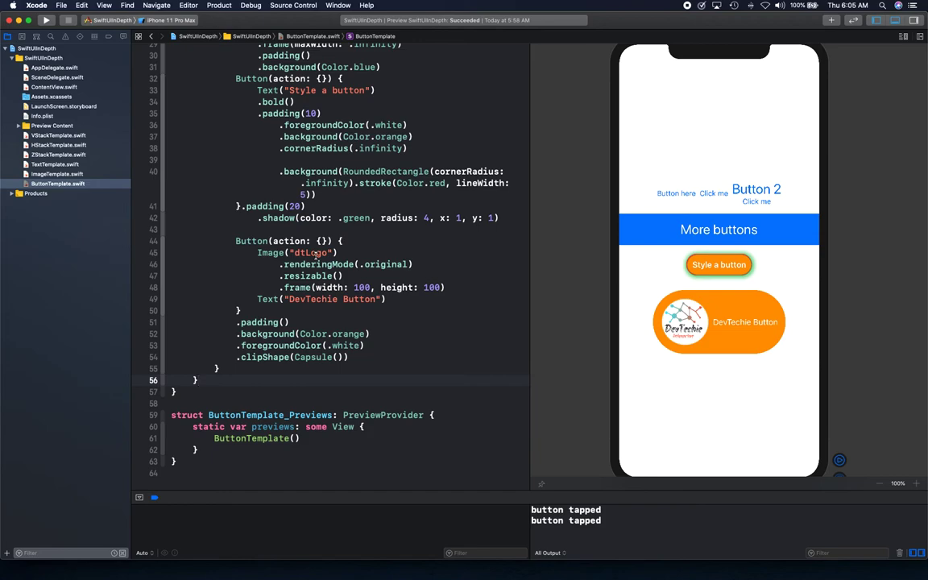
pyautogui.click(196, 379)
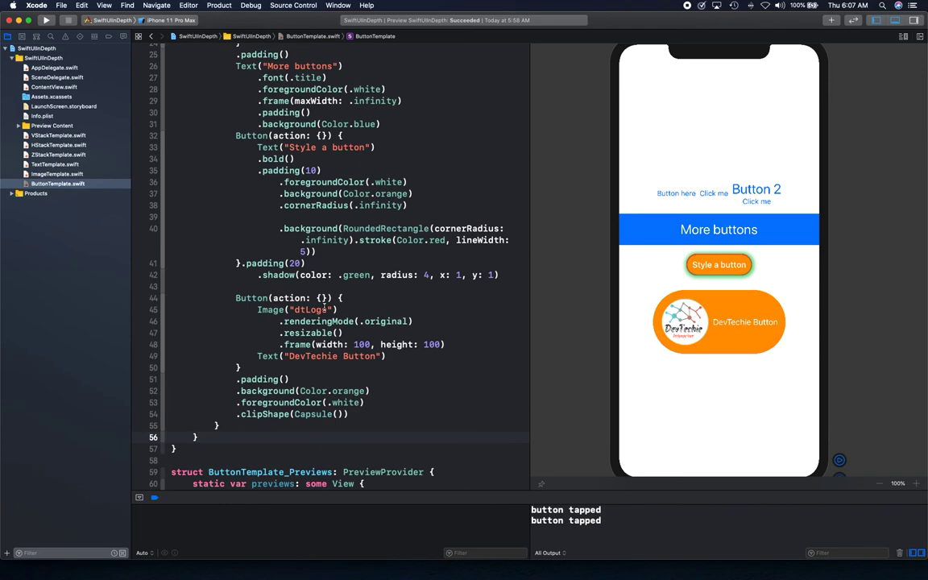
pyautogui.click(198, 436)
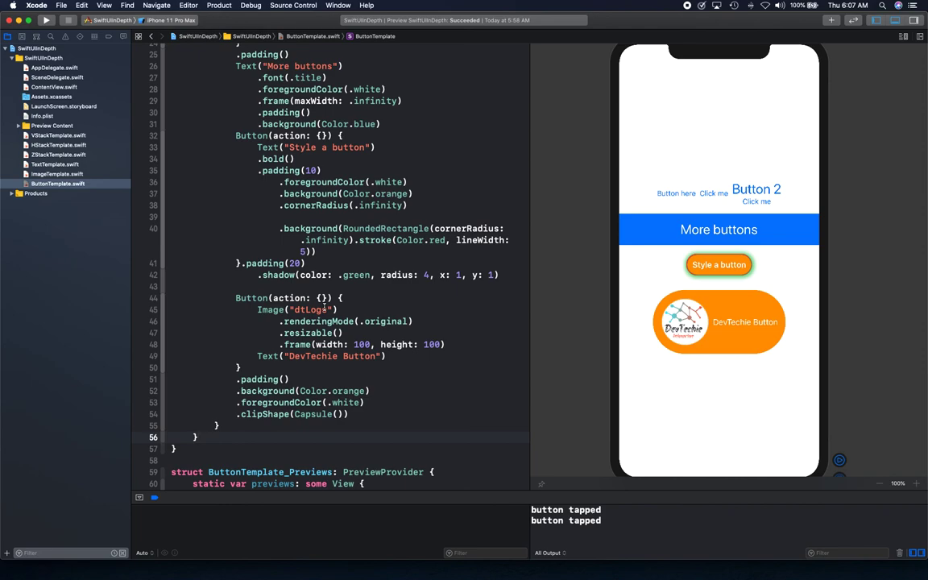
pyautogui.click(196, 437)
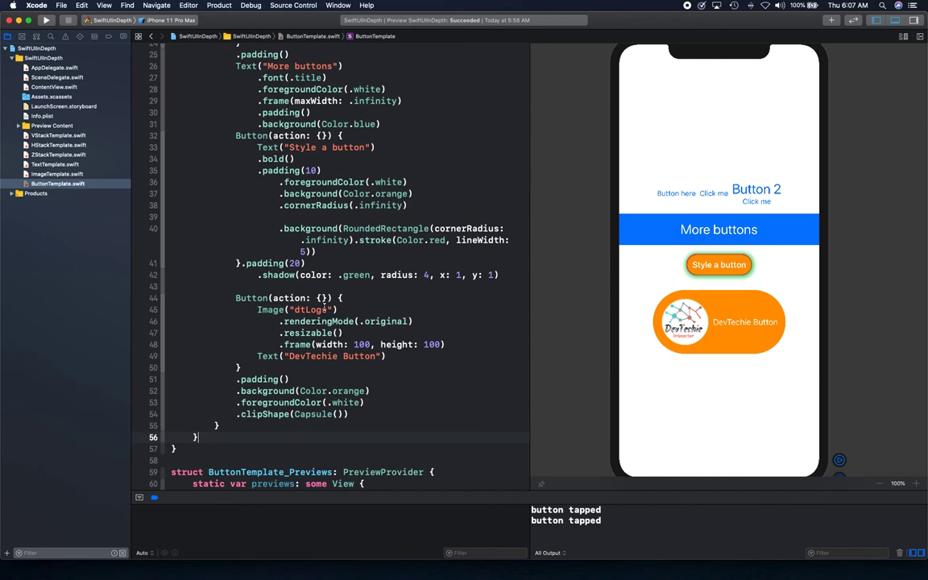